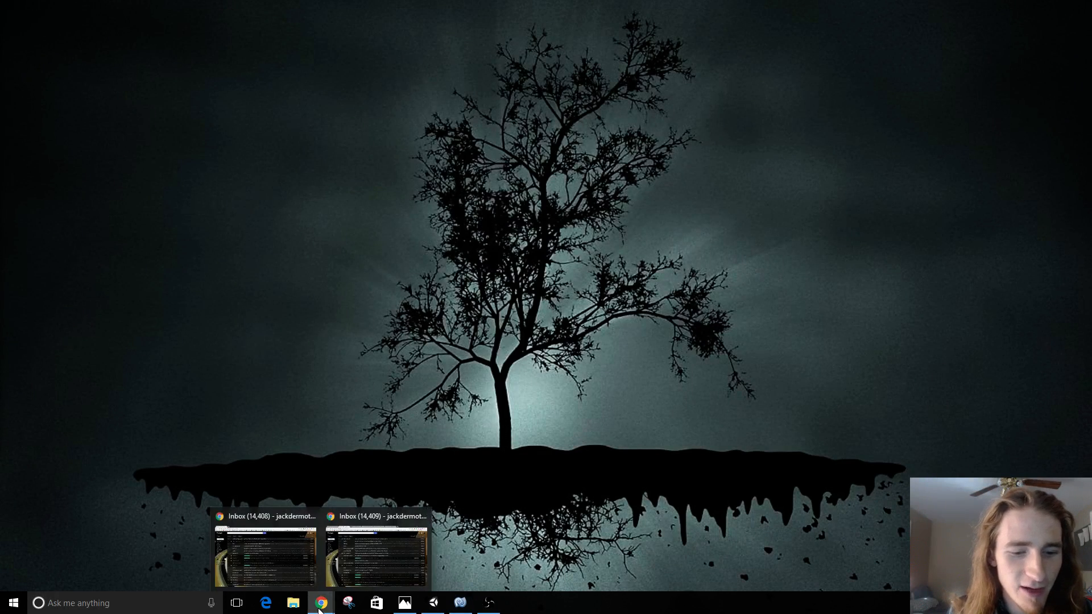
Bring up the Chrome window showing the Walmart.com home page from the taskbar.
left_click(264, 553)
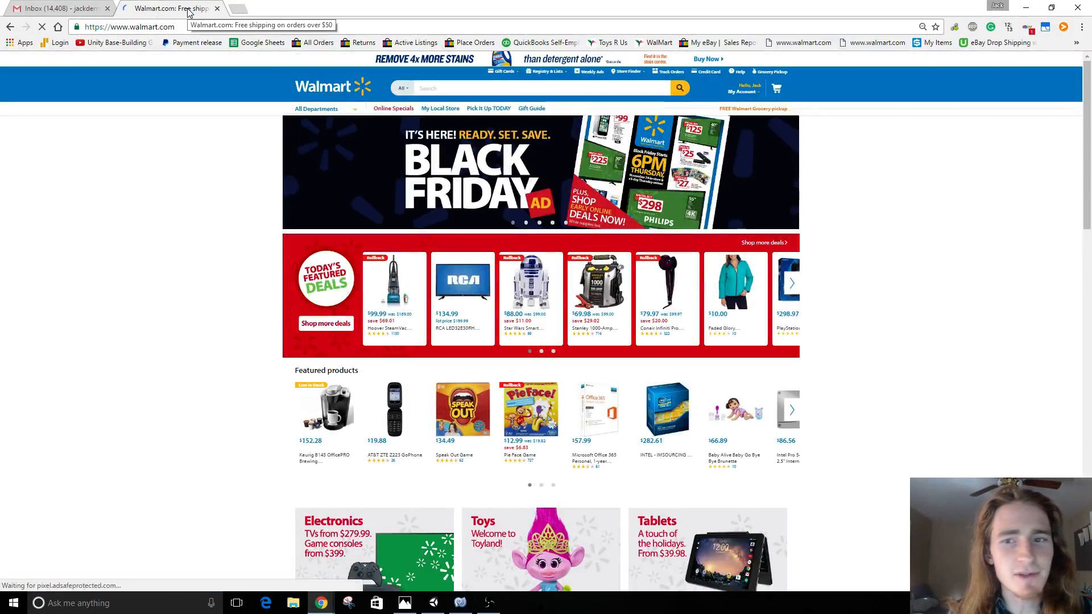
mouse_move(955, 27)
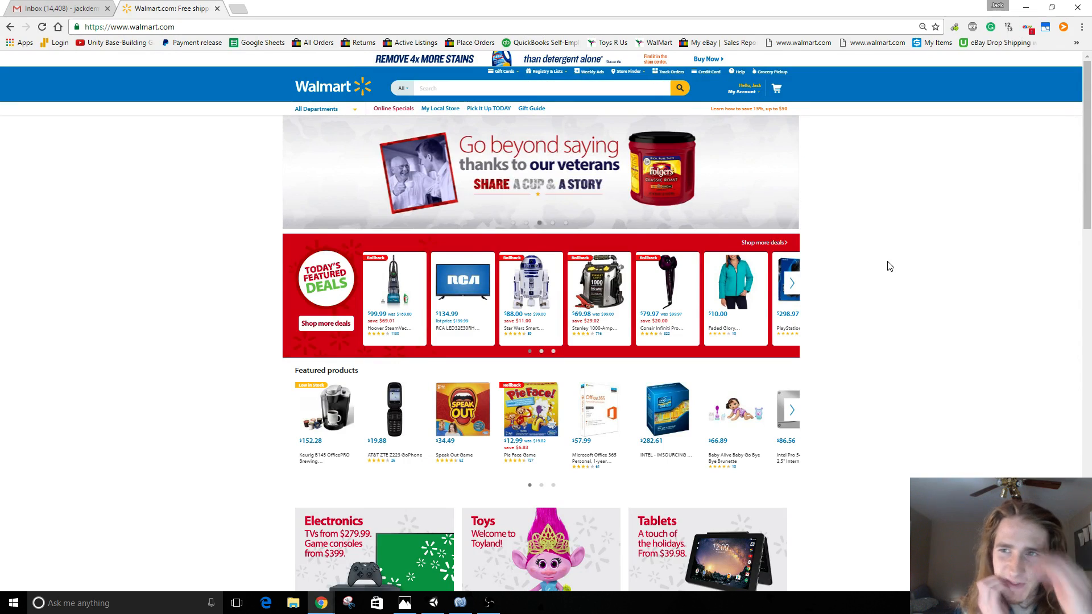
mouse_move(951, 51)
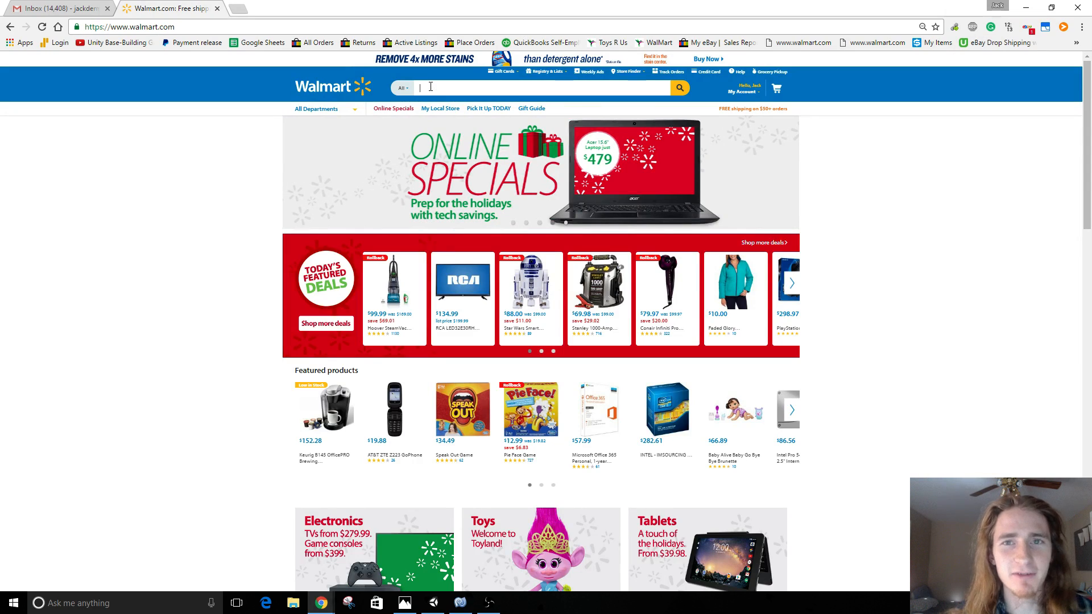
Search Walmart for 'ozark' and filter results to a $200 maximum price sold by Walmart.com.
type("ozark")
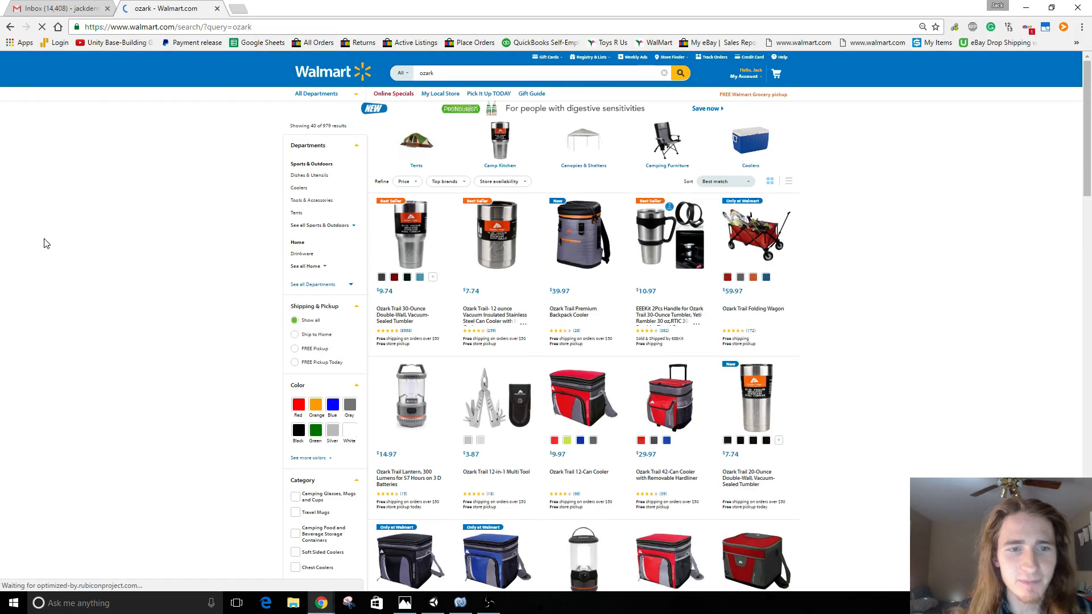
scroll("down", 3)
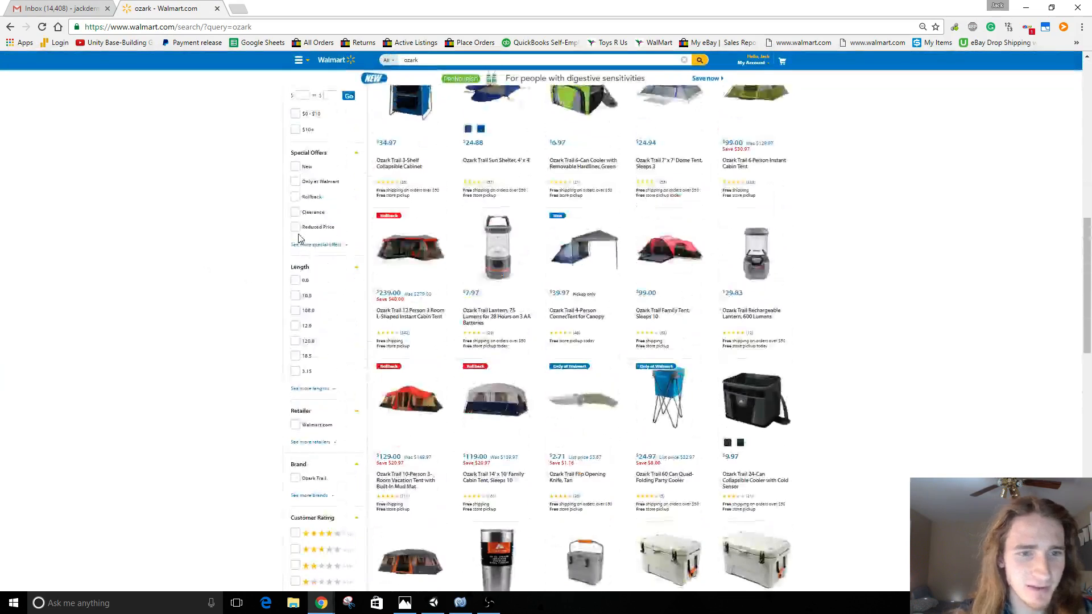
scroll("up", 3)
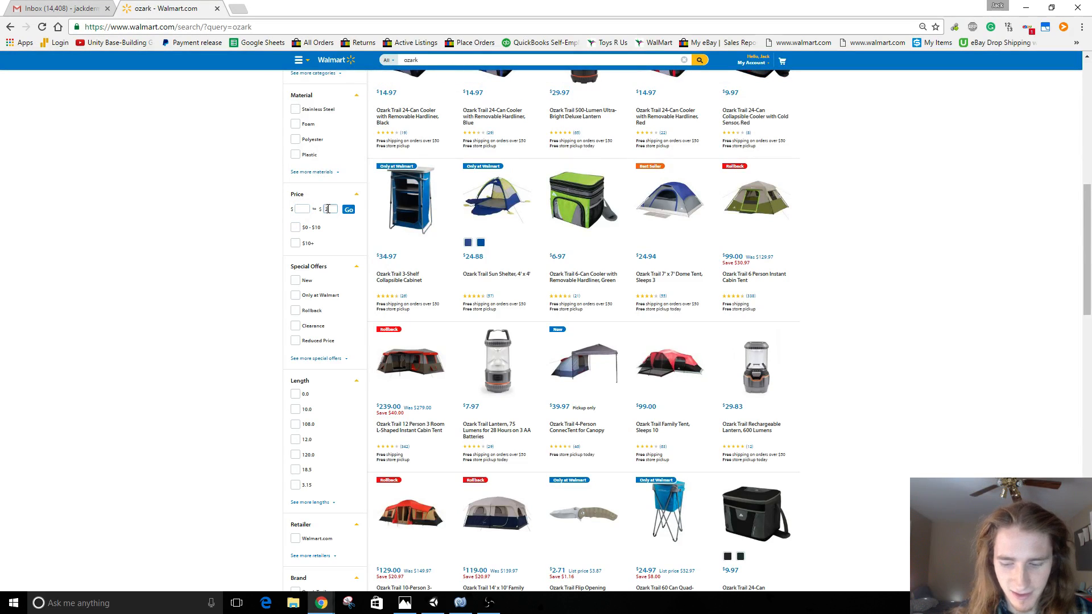
left_click(348, 210)
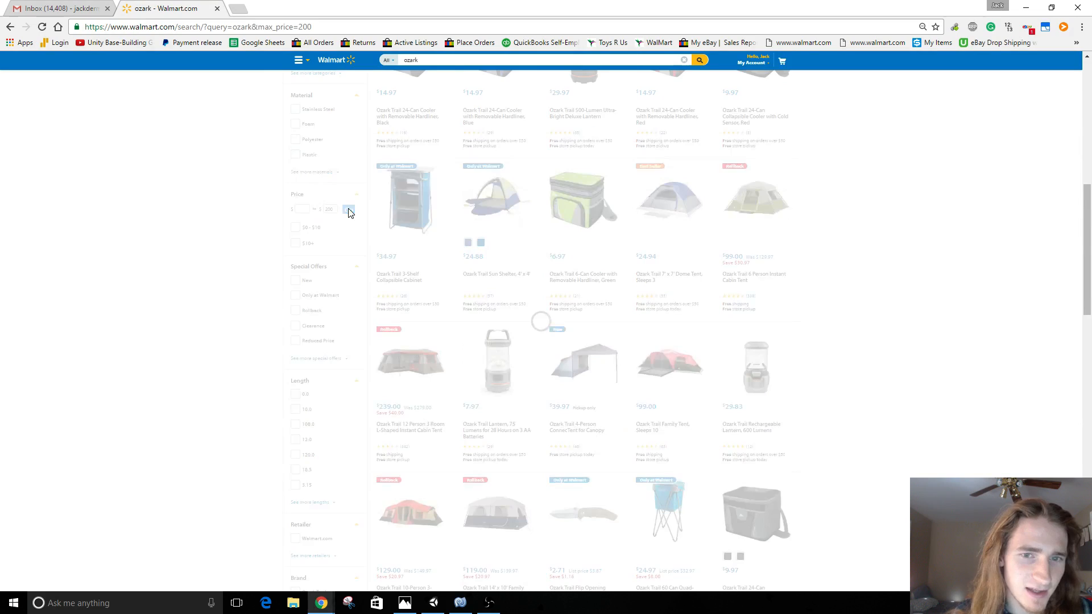
left_click(348, 210)
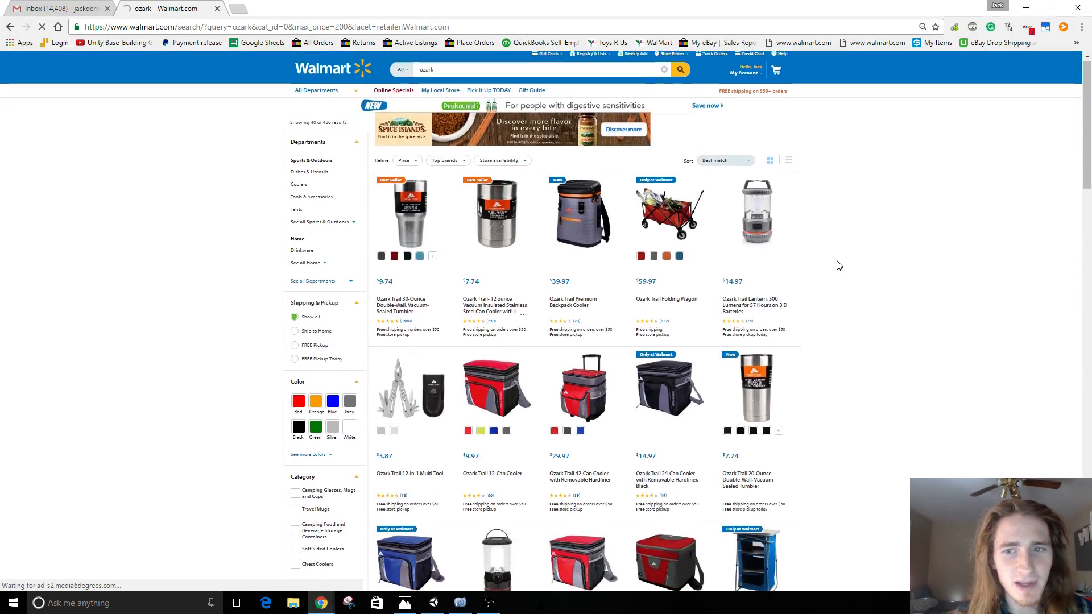
Open ozark results pages 2, 3, 6 and more in new tabs from the pagination links.
scroll("down", 3)
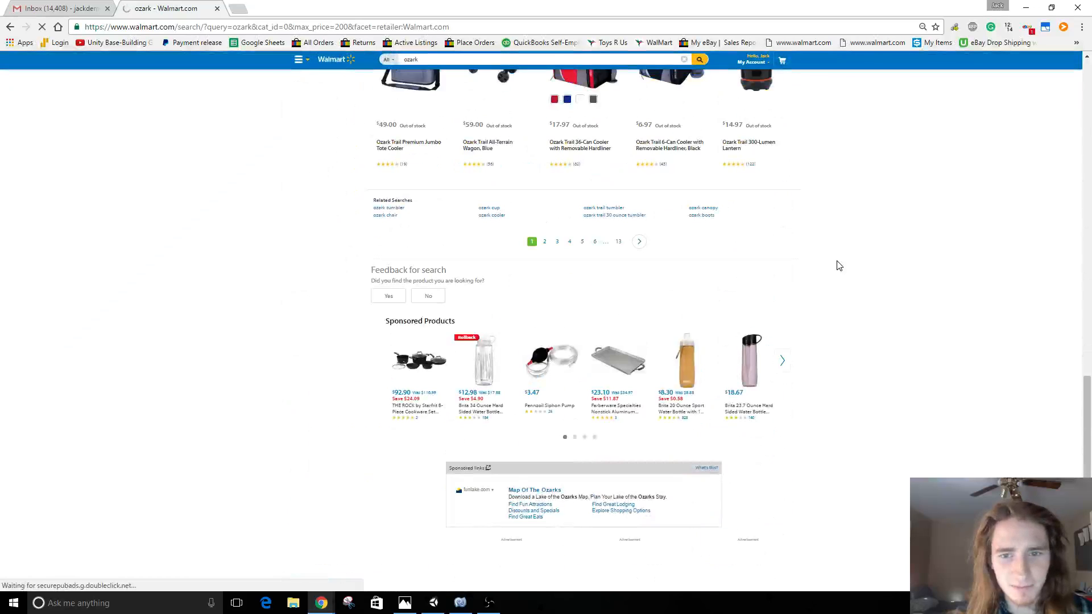
right_click(543, 242)
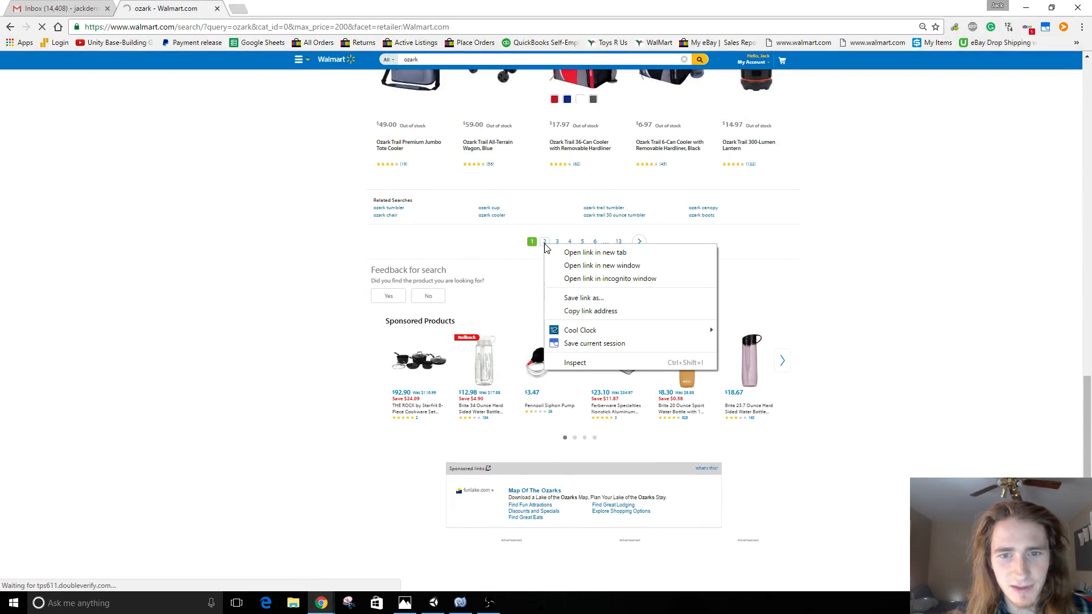
left_click(593, 252)
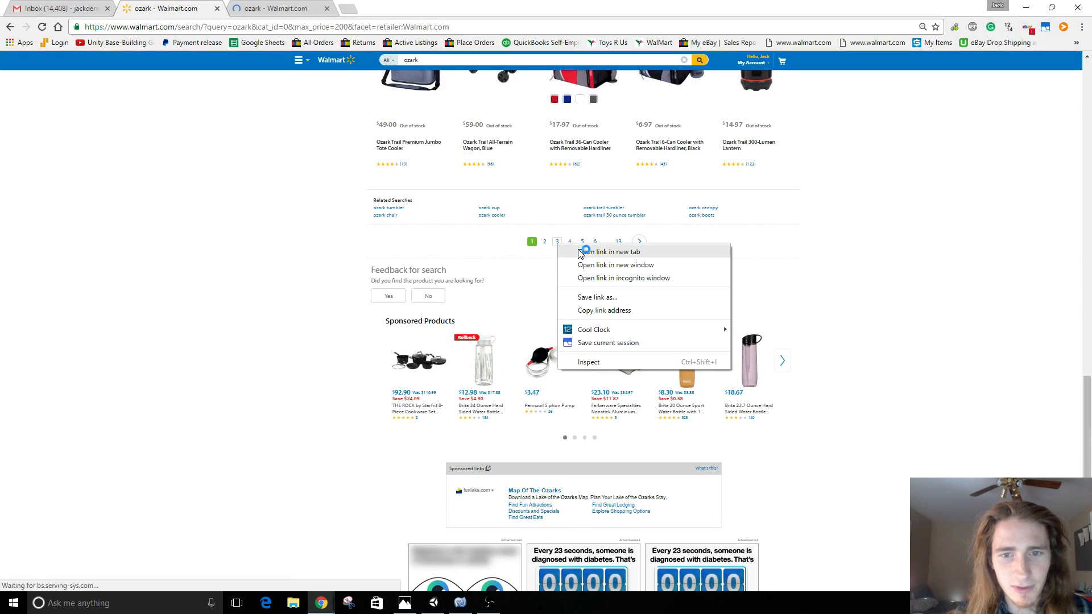
left_click(607, 251)
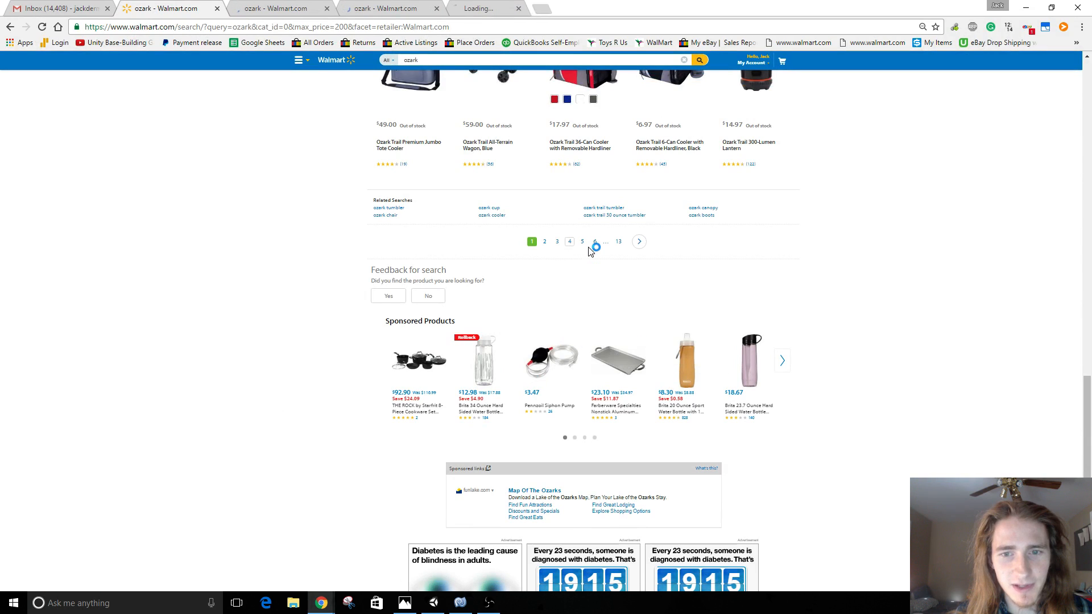
right_click(594, 241)
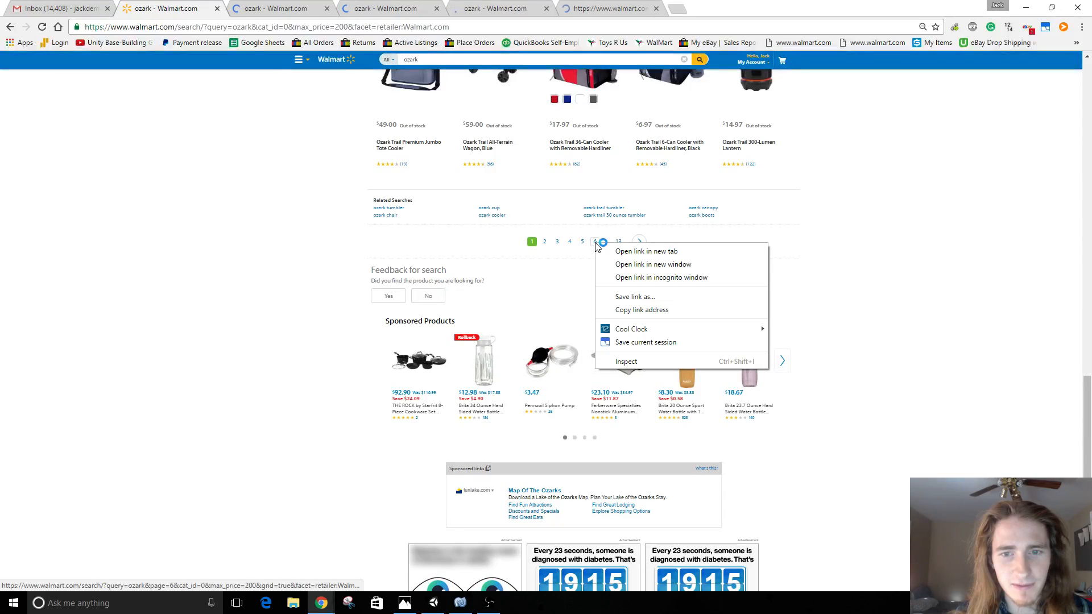
left_click(644, 251)
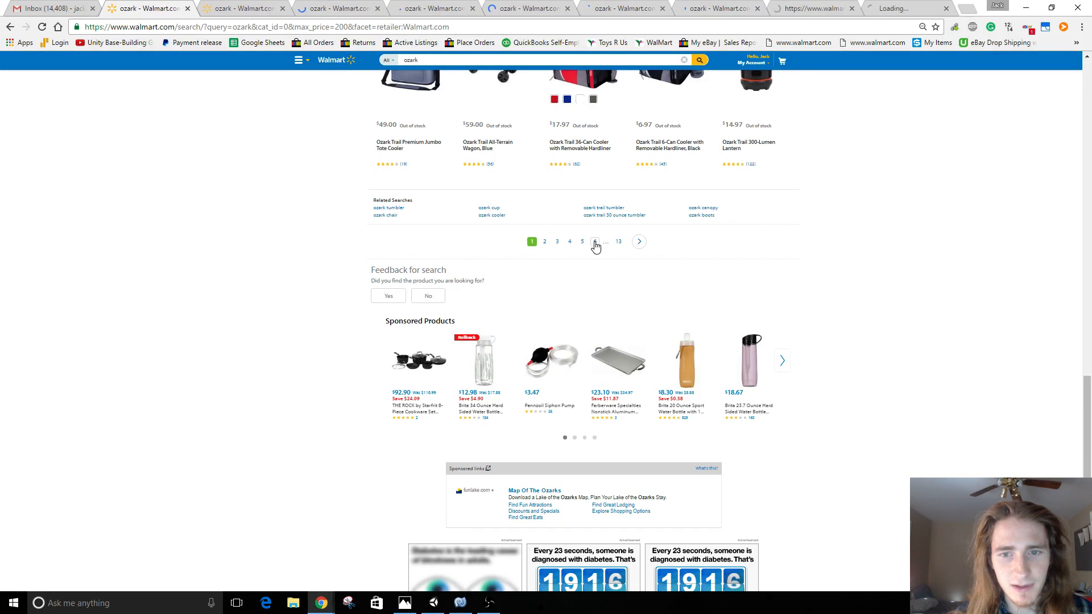
left_click(594, 242)
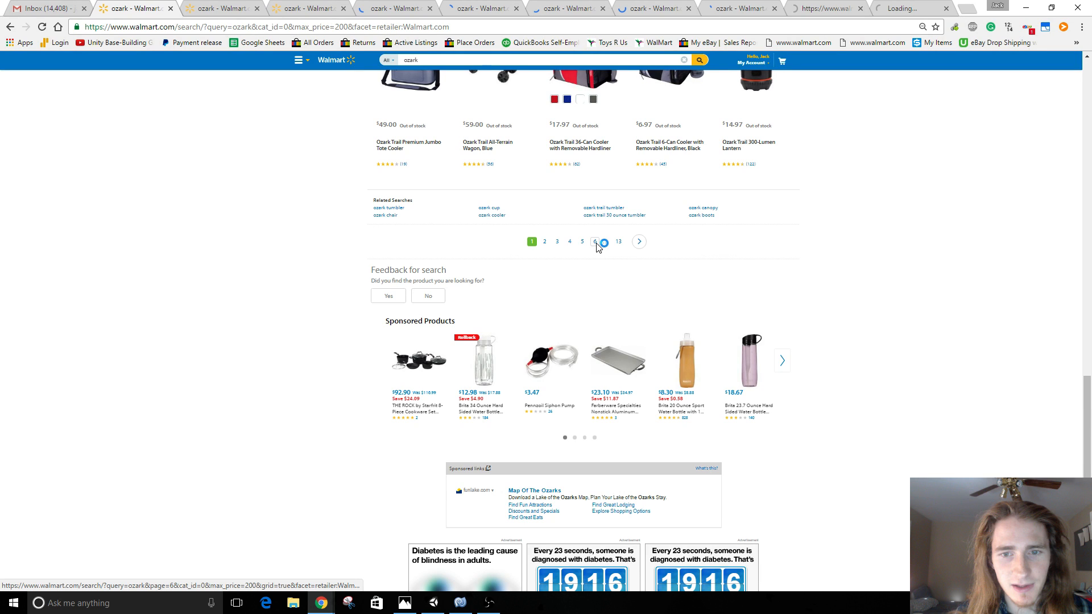
left_click(593, 241)
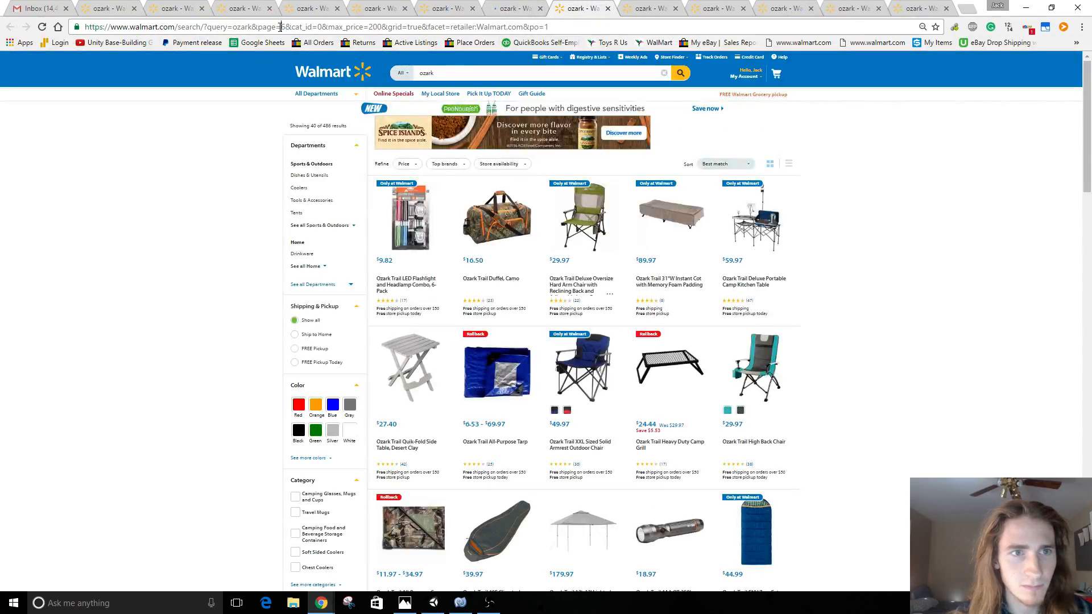
Renumber the page= value in each tab's address to load the remaining result pages.
left_click(285, 26)
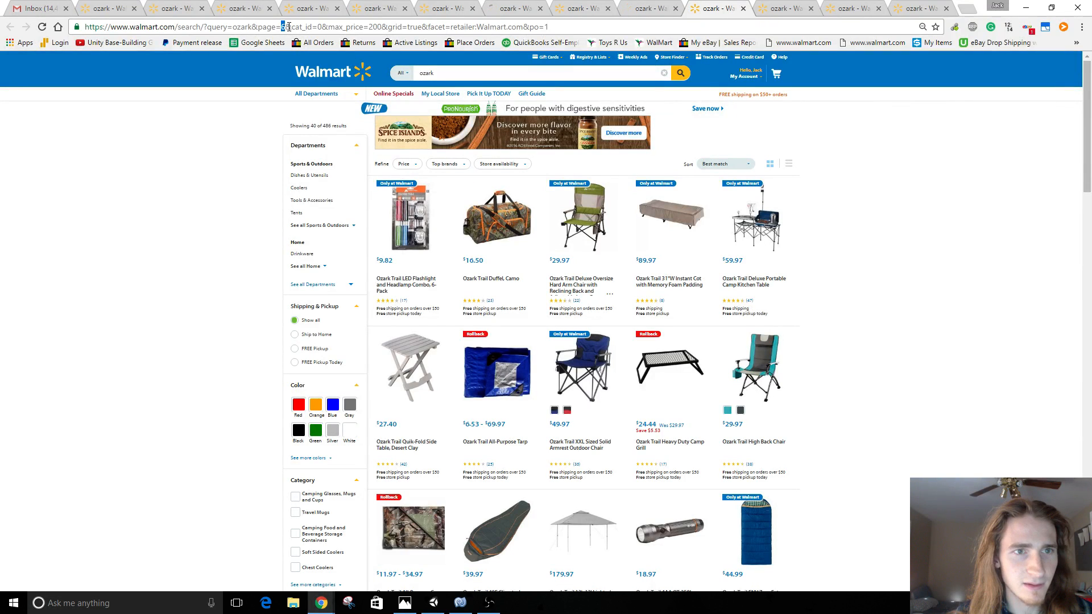
left_click(713, 8)
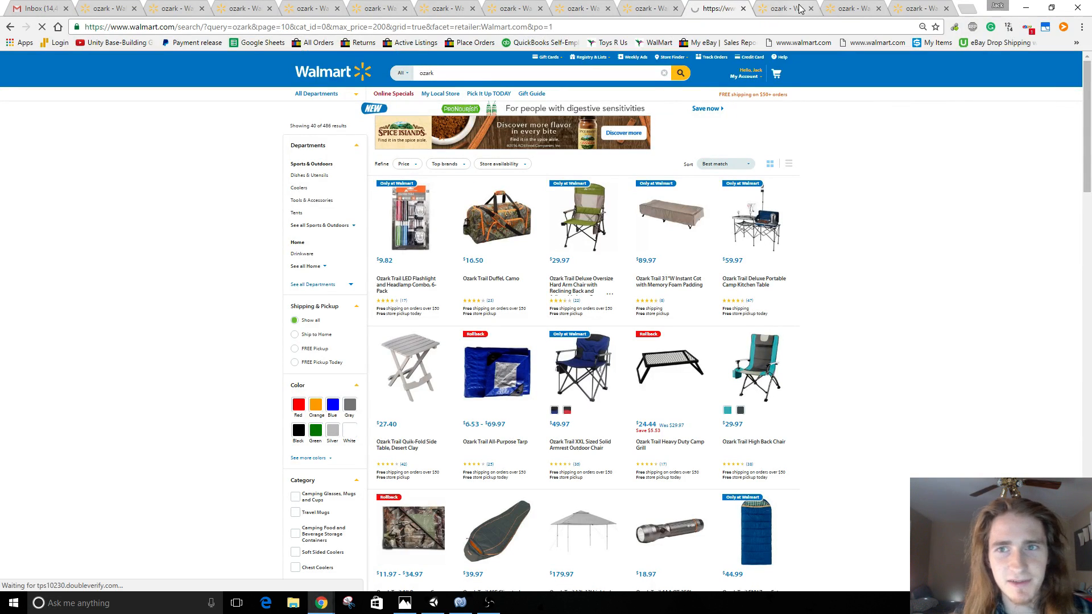
left_click(785, 7)
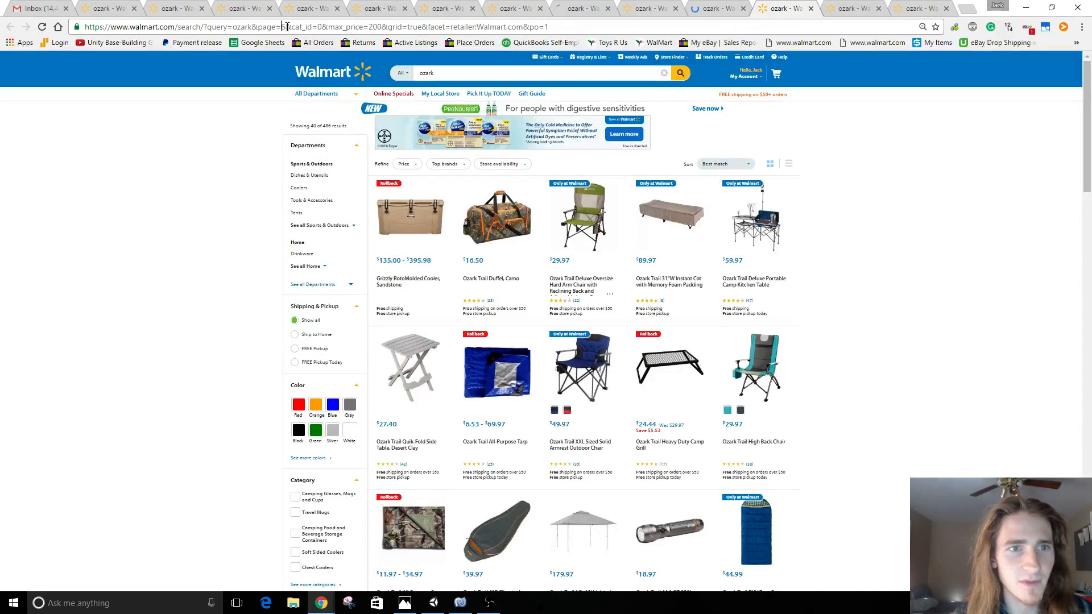
type("3")
key("Return")
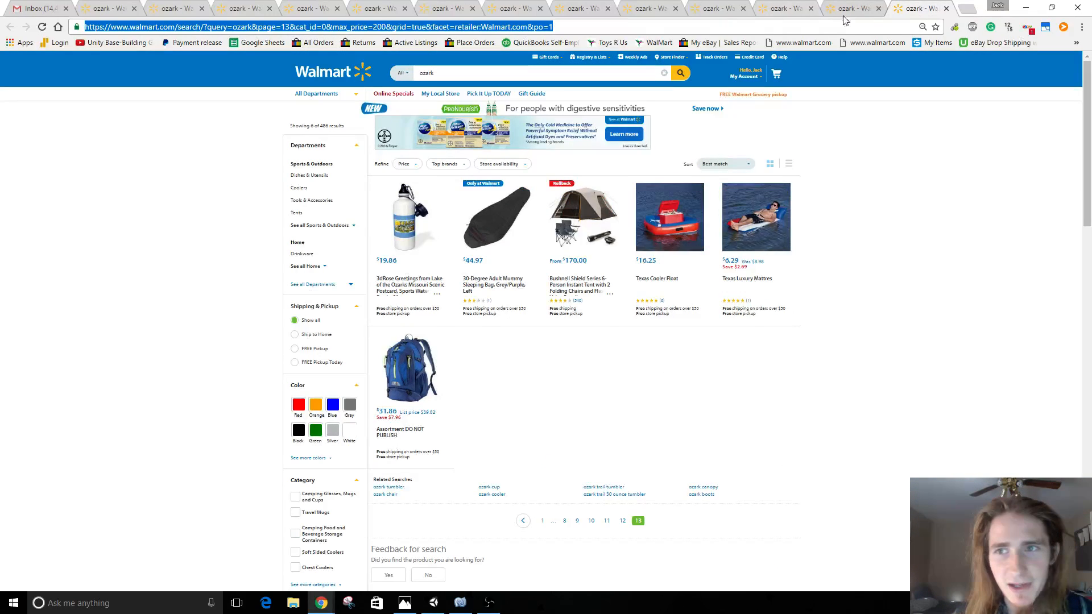
left_click(105, 8)
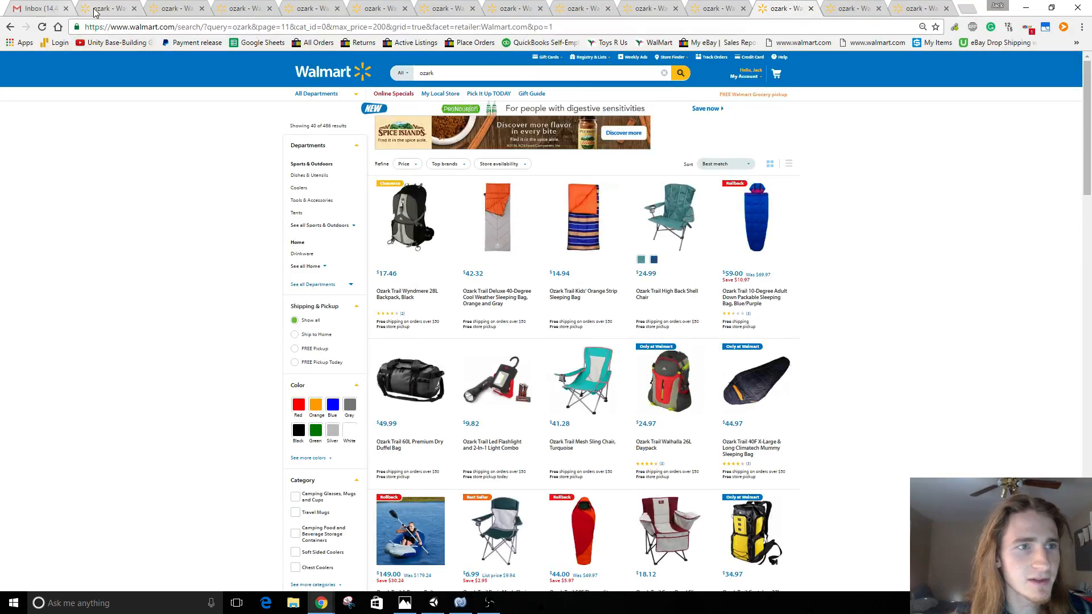
Search Walmart.com for 'dressing pack' from the first results tab.
left_click(38, 7)
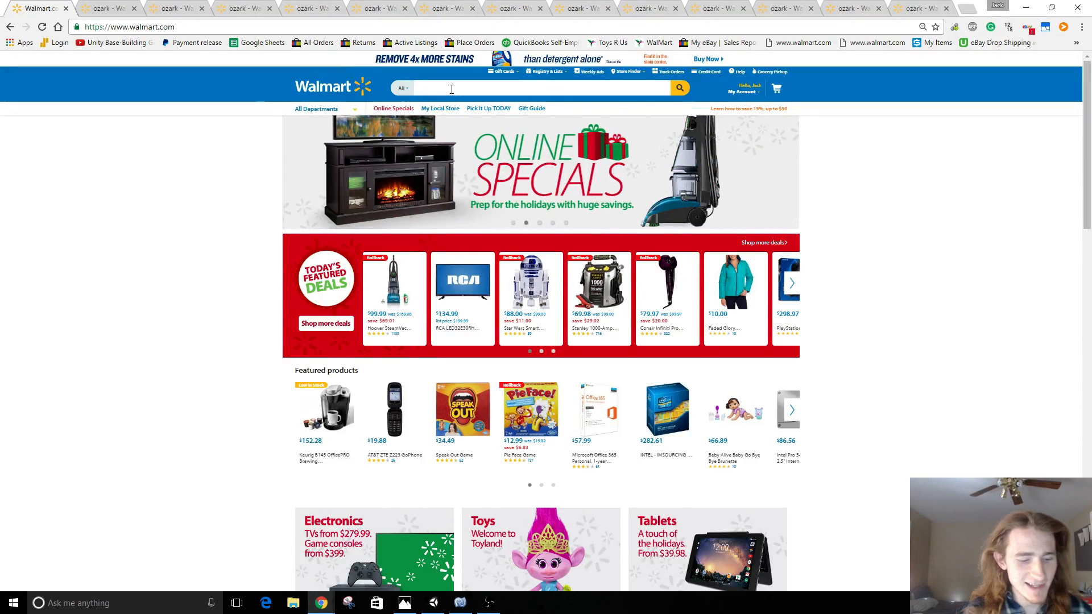
type("dressing pack")
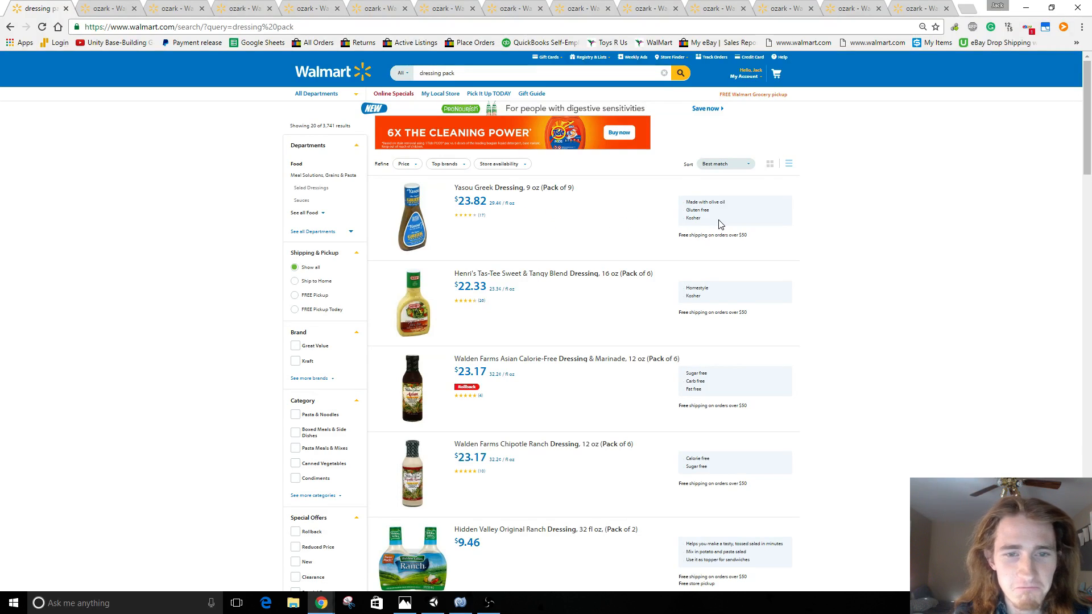
mouse_move(789, 235)
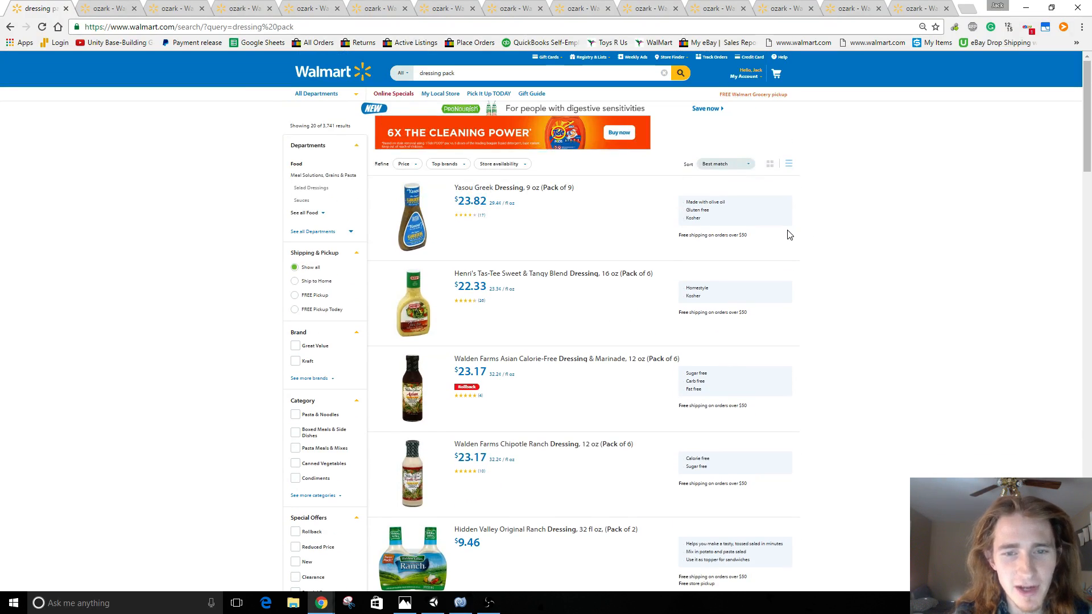
mouse_move(530, 242)
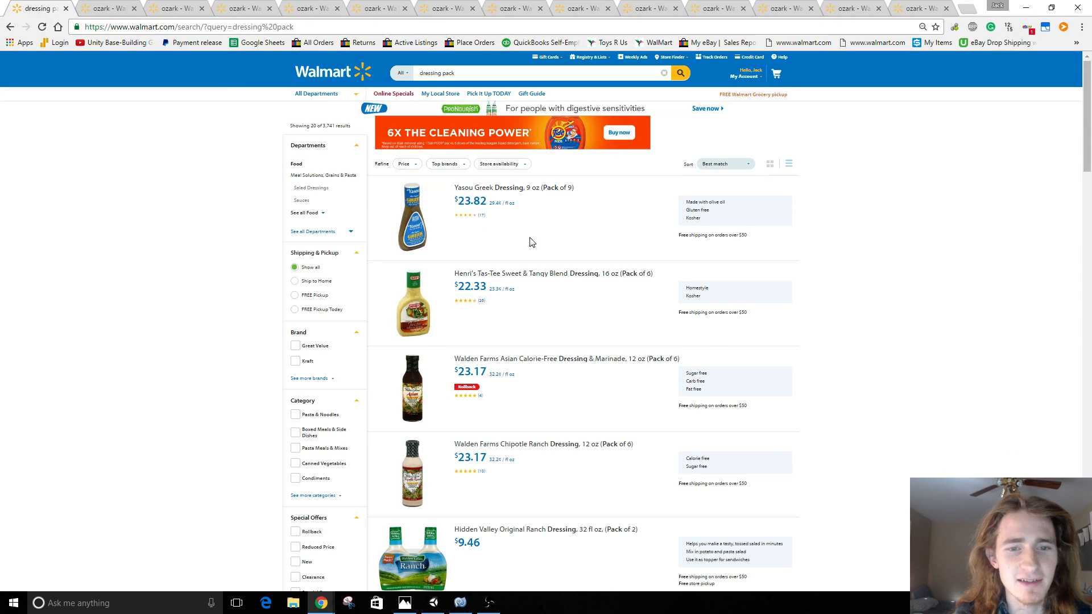
Open dressing pack results pages 5 and 6 in new tabs from the pagination.
scroll("down", 3)
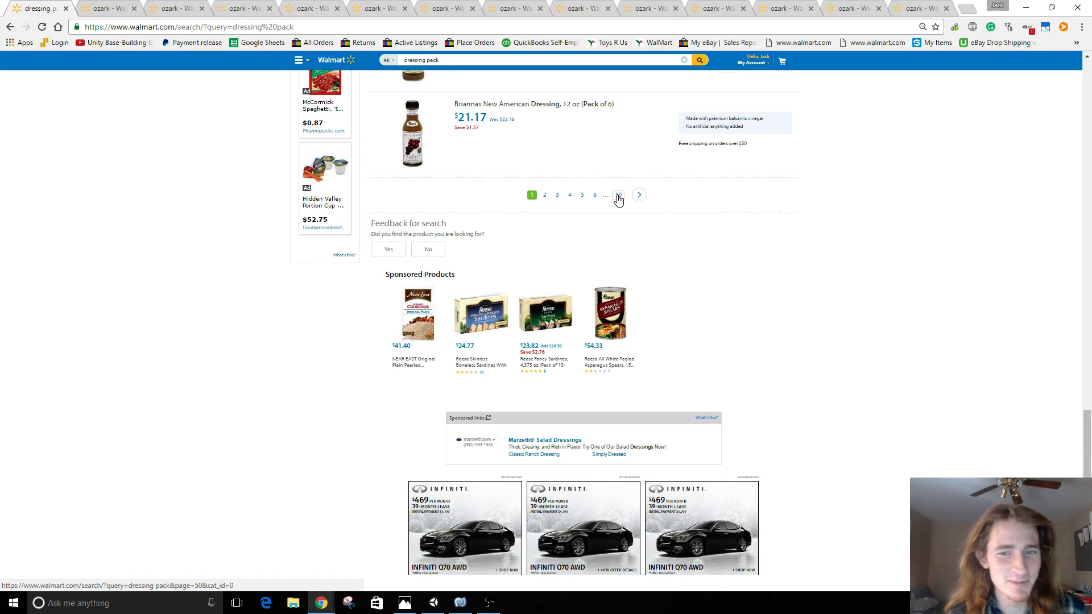
scroll("up", 3)
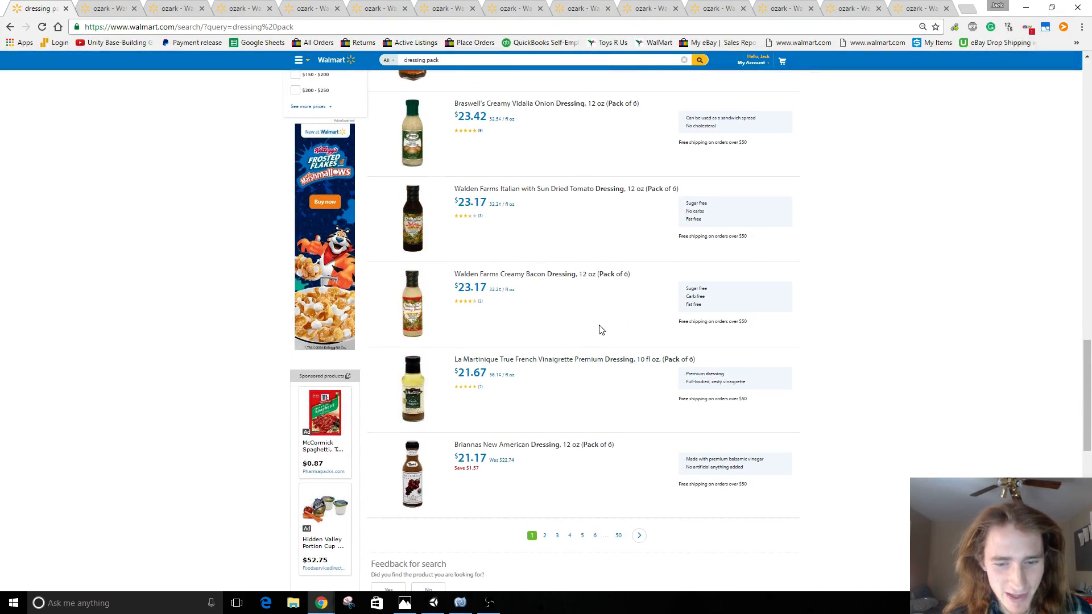
scroll("down", 3)
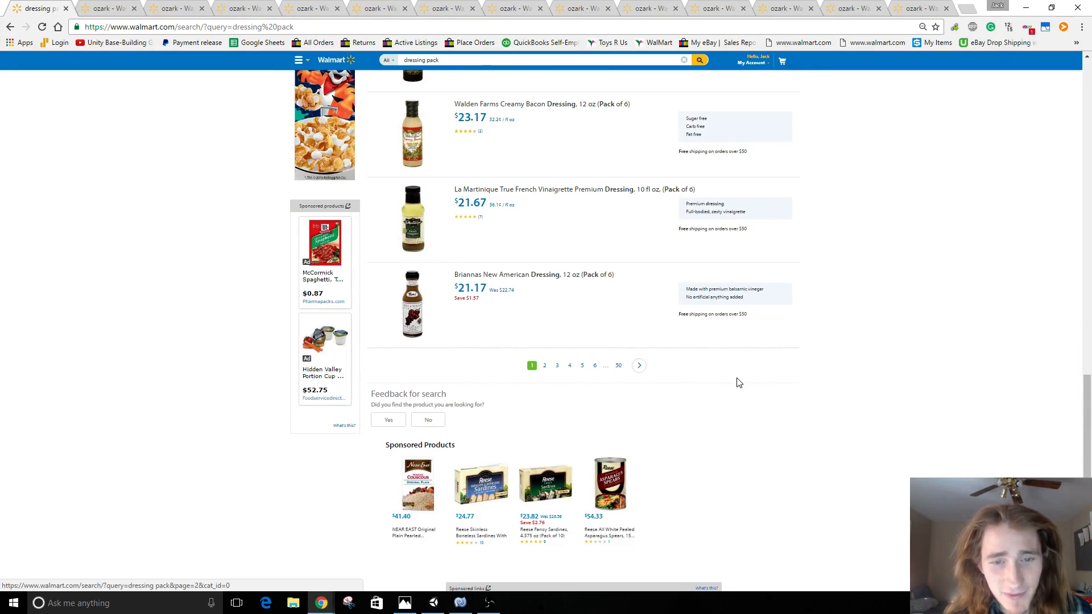
scroll("up", 3)
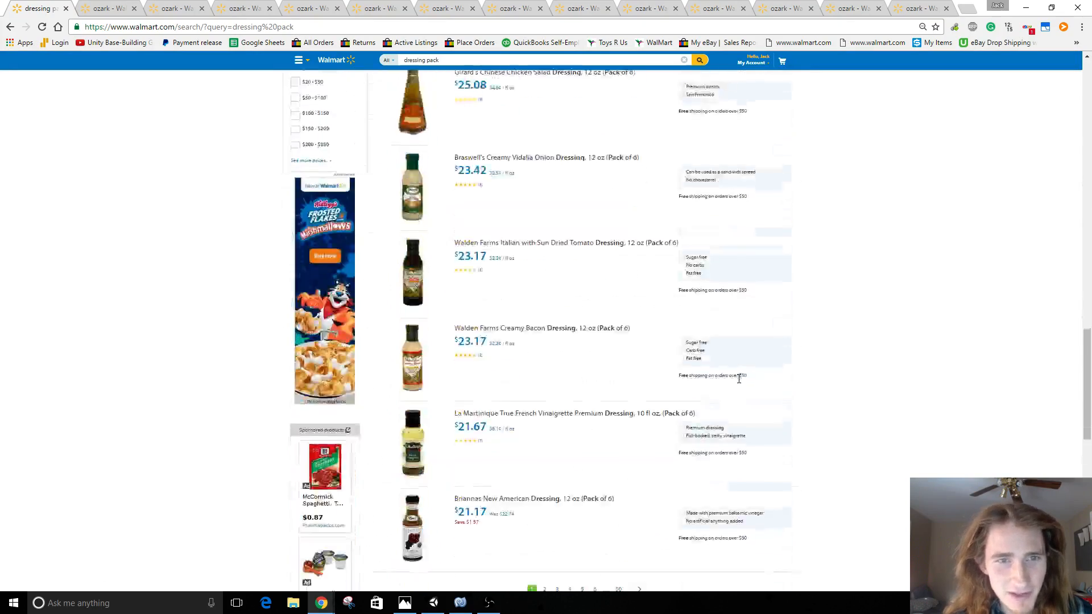
scroll("down", 3)
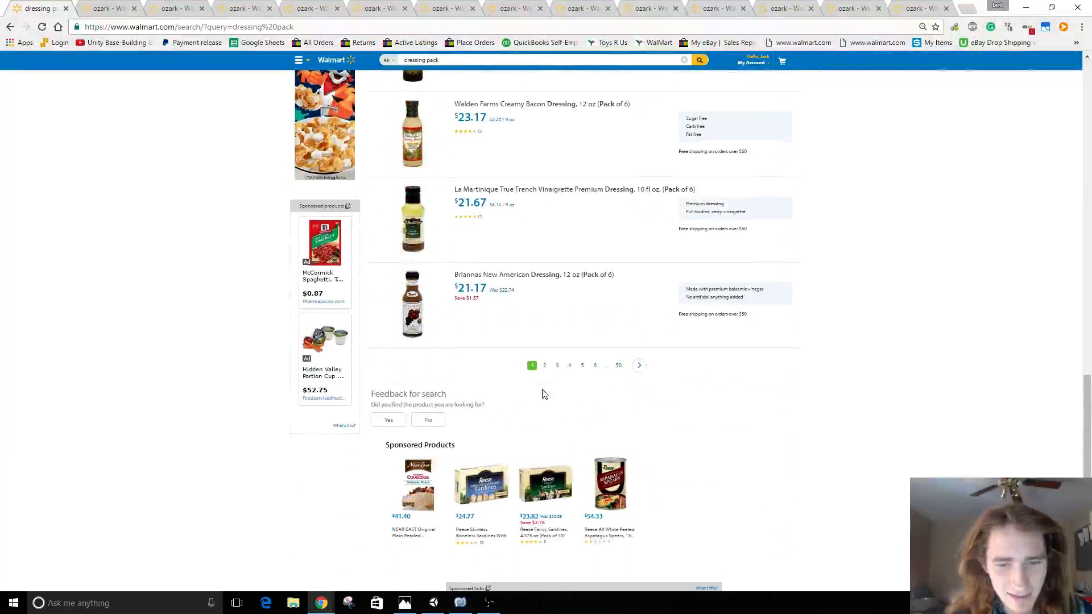
right_click(558, 365)
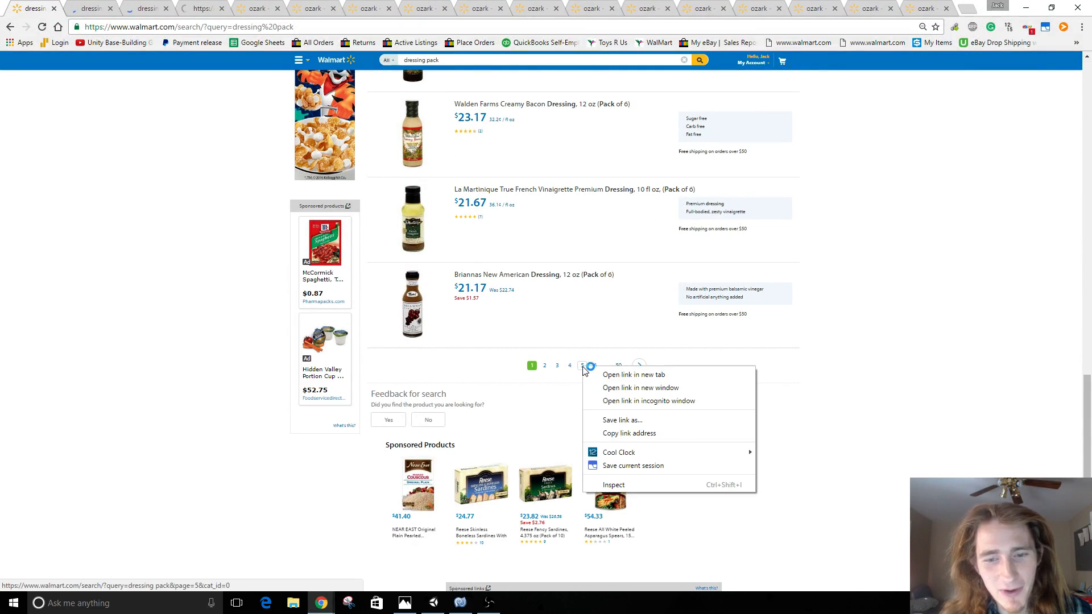
left_click(632, 374)
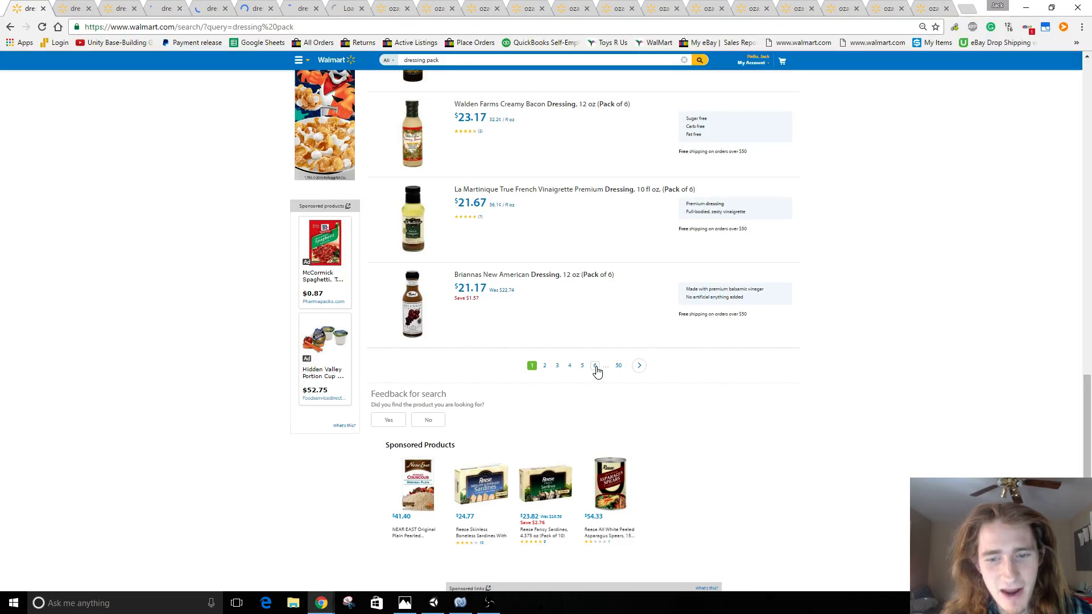
right_click(595, 365)
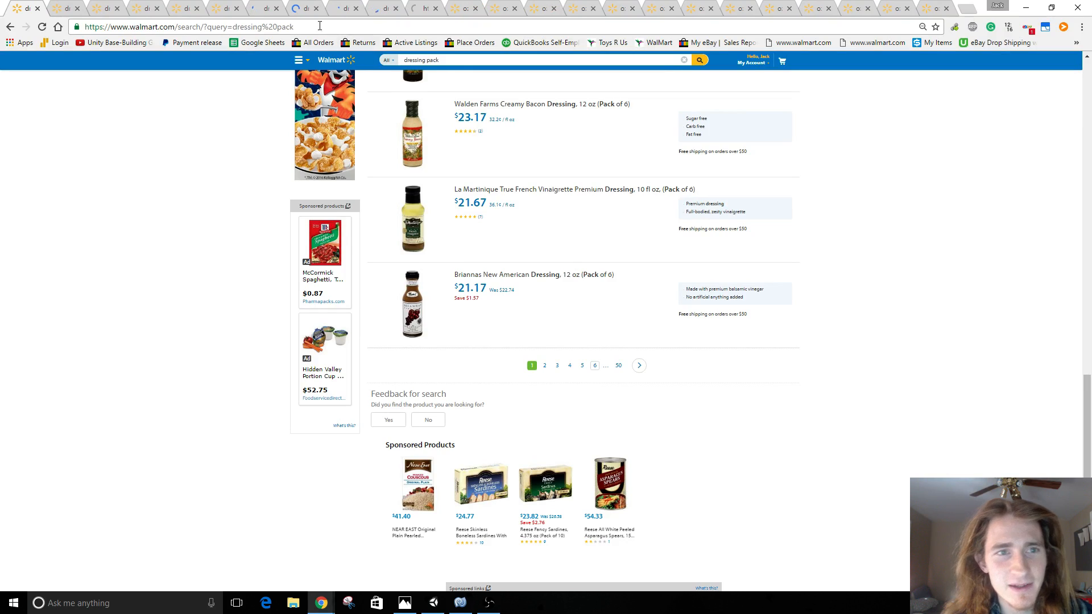
Finish opening results page 6 and move to another open Walmart results tab.
left_click(593, 365)
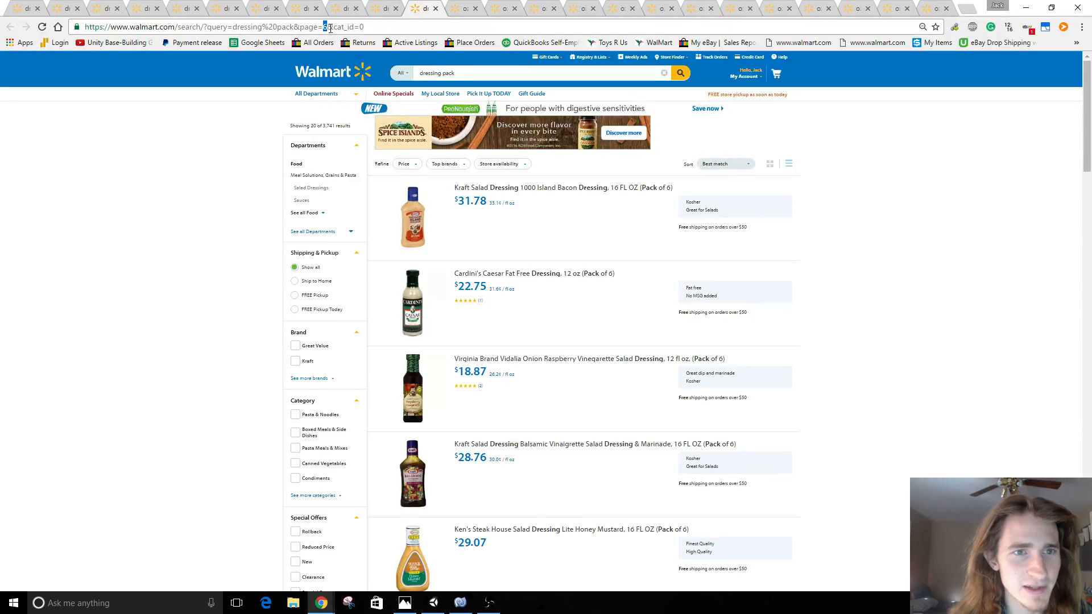
key("Return")
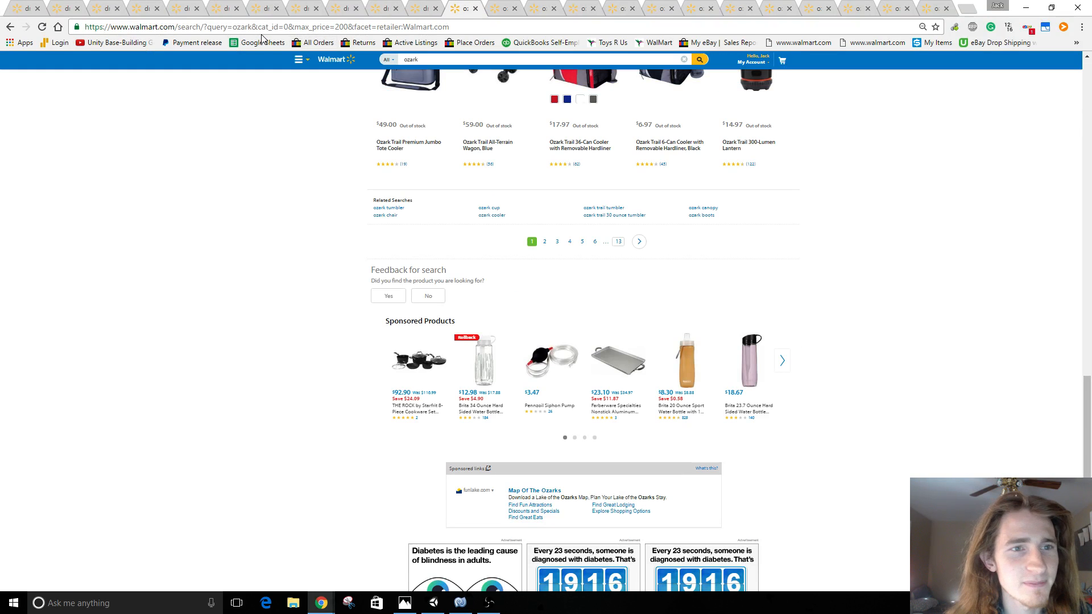
scroll("up", 3)
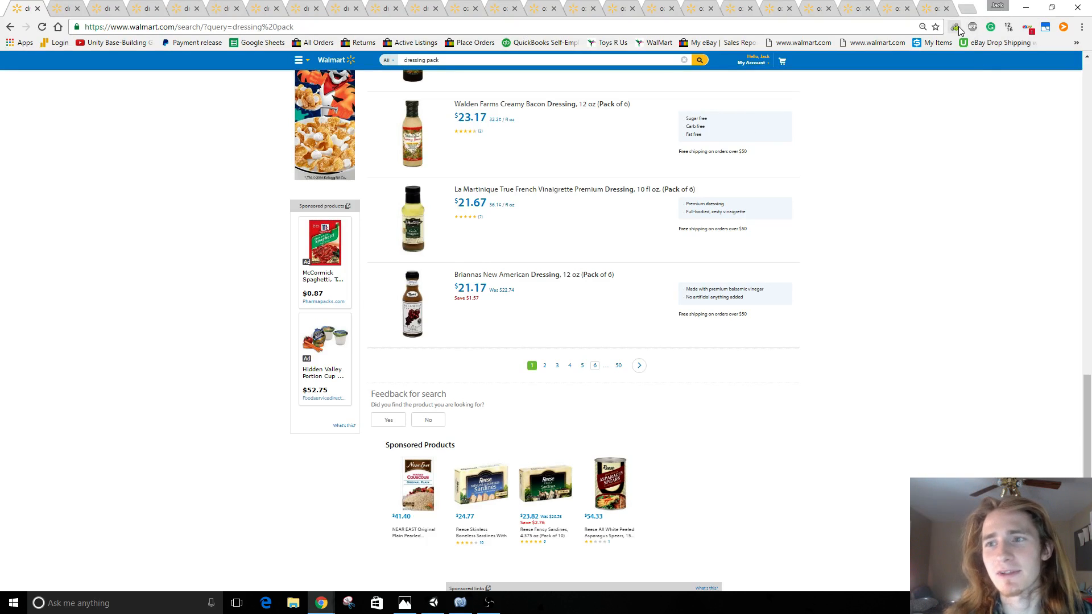
Run Link Grabber on four successive Walmart results tabs to list their links.
left_click(955, 27)
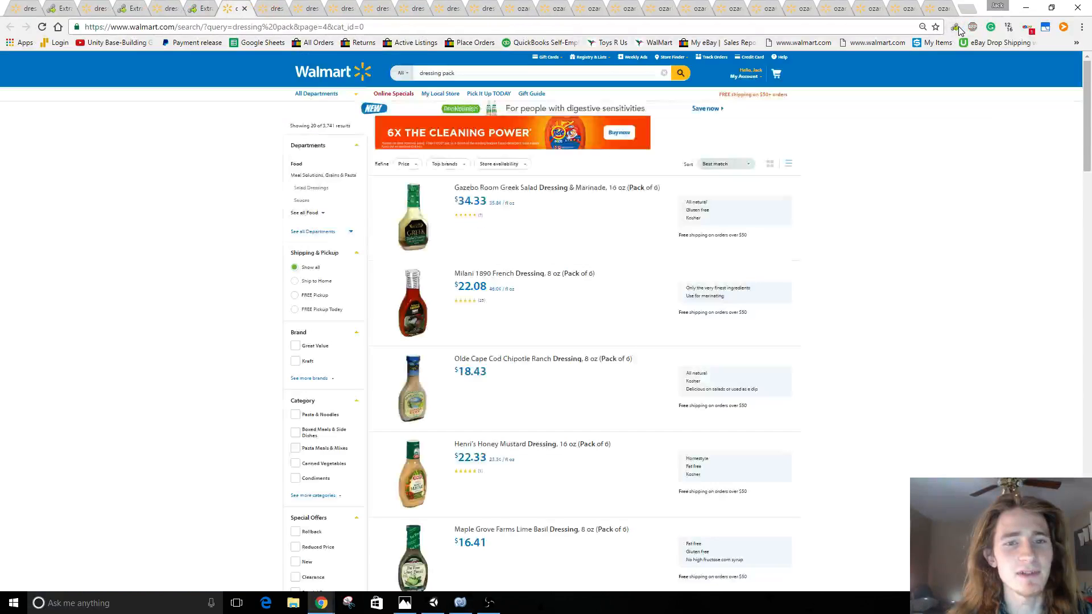
left_click(958, 28)
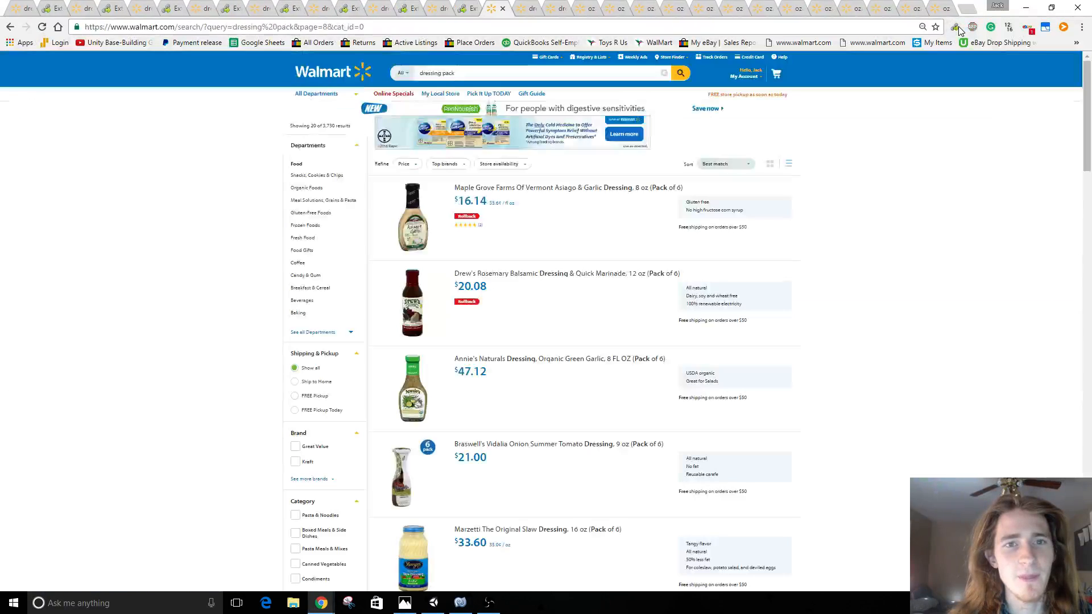
left_click(959, 27)
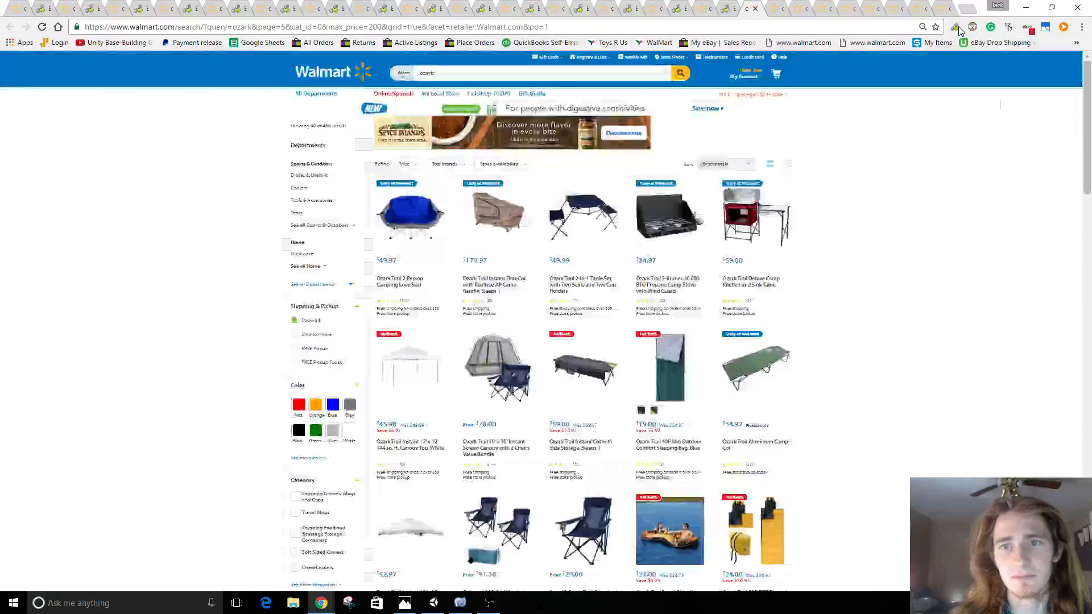
left_click(959, 27)
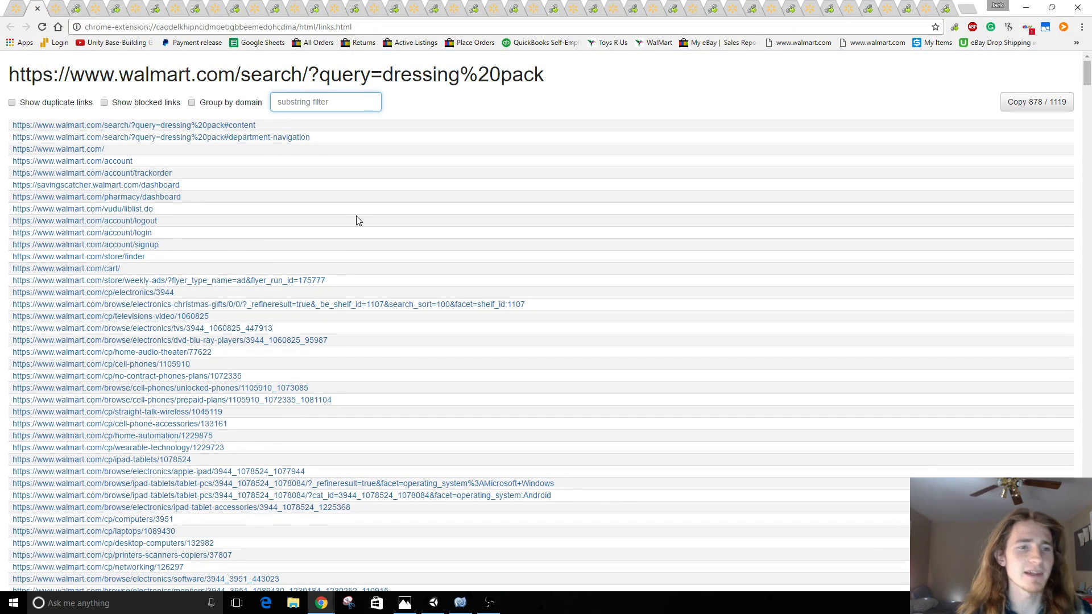
mouse_move(10, 5)
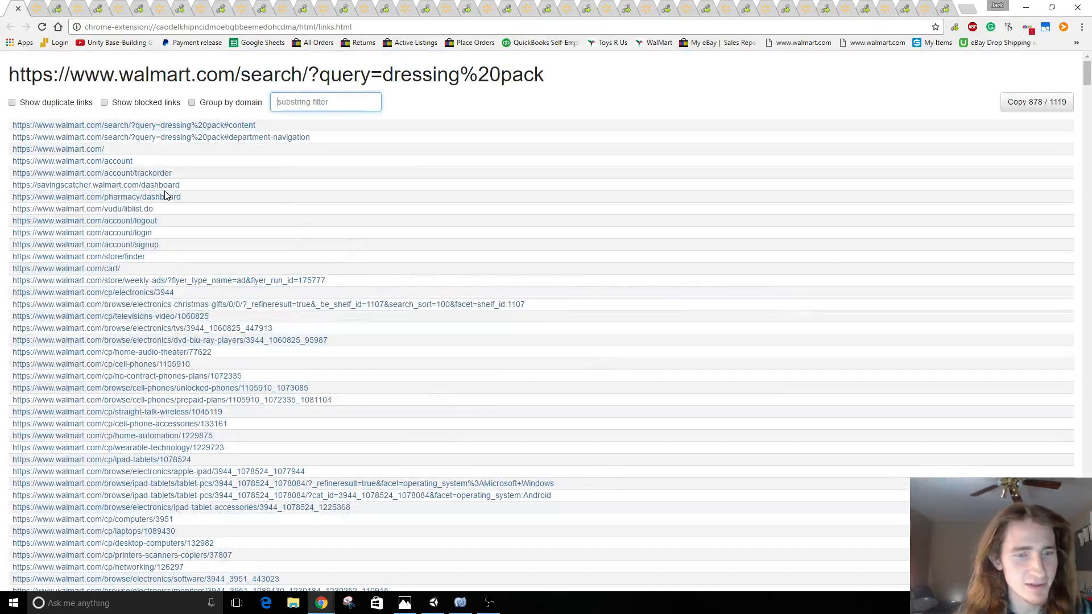
Filter the Link Grabber list to '/ip' product links and start a new browser tab.
type("/ip/")
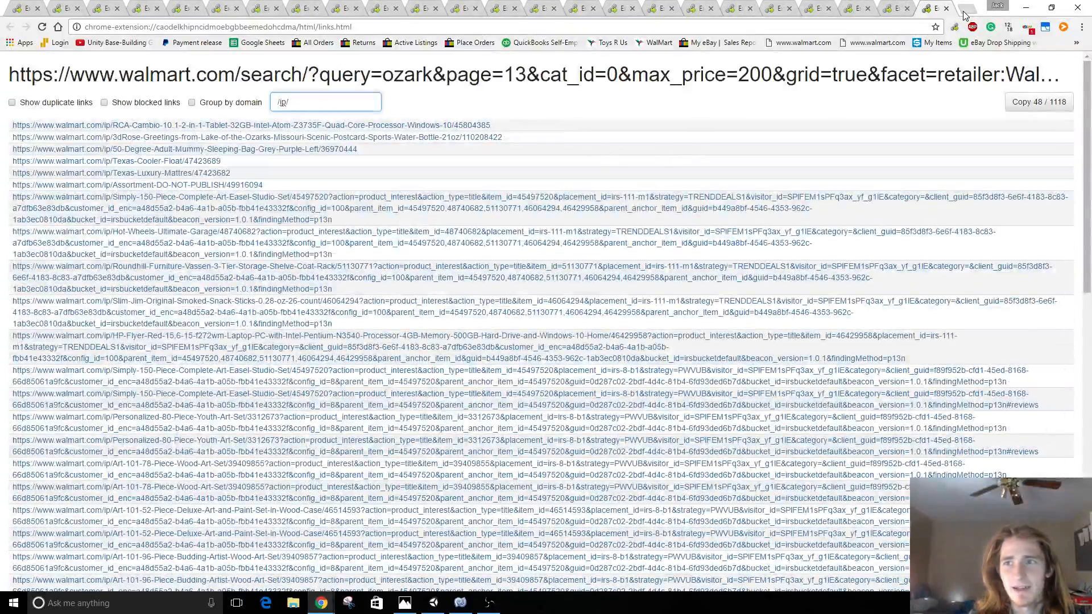
left_click(942, 8)
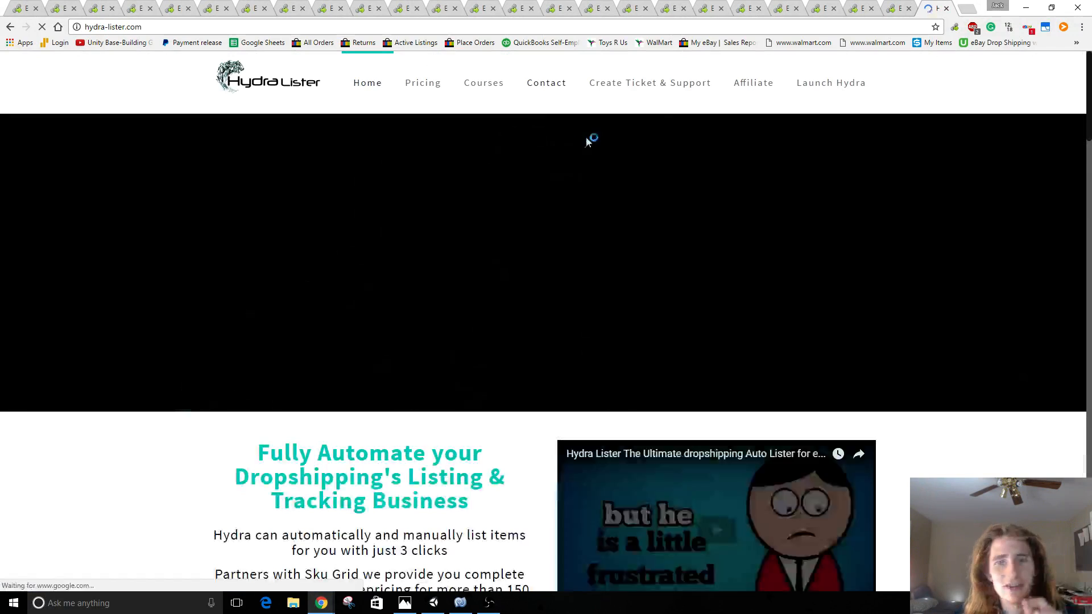
Go to the Hydra Lister website in the new tab.
left_click(830, 82)
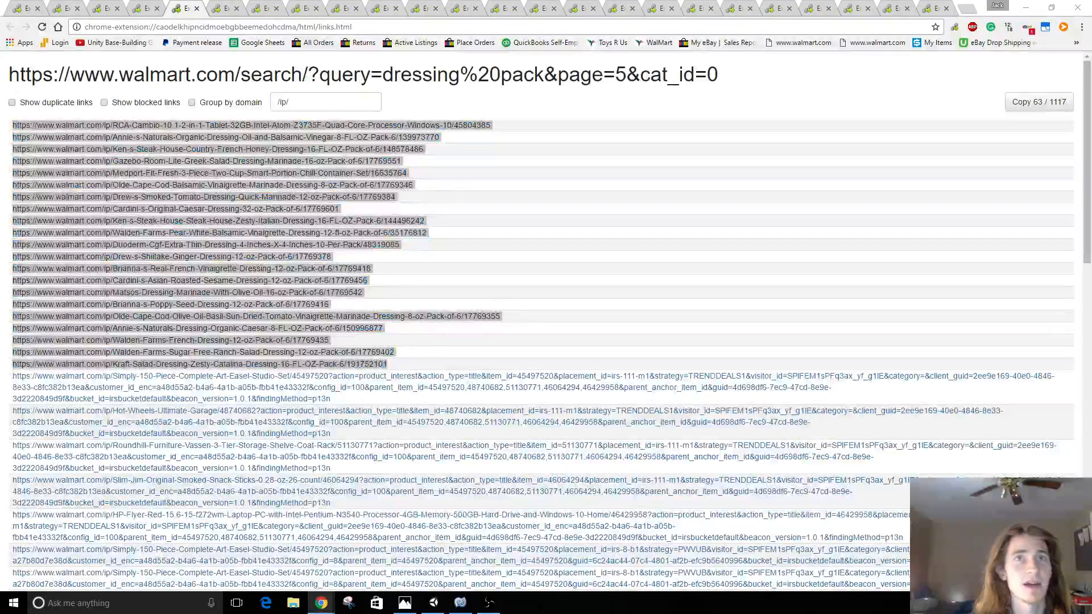
Select the filtered /ip/ product links on successive Link Grabber lists for dressing pack and ozark.
left_click(224, 7)
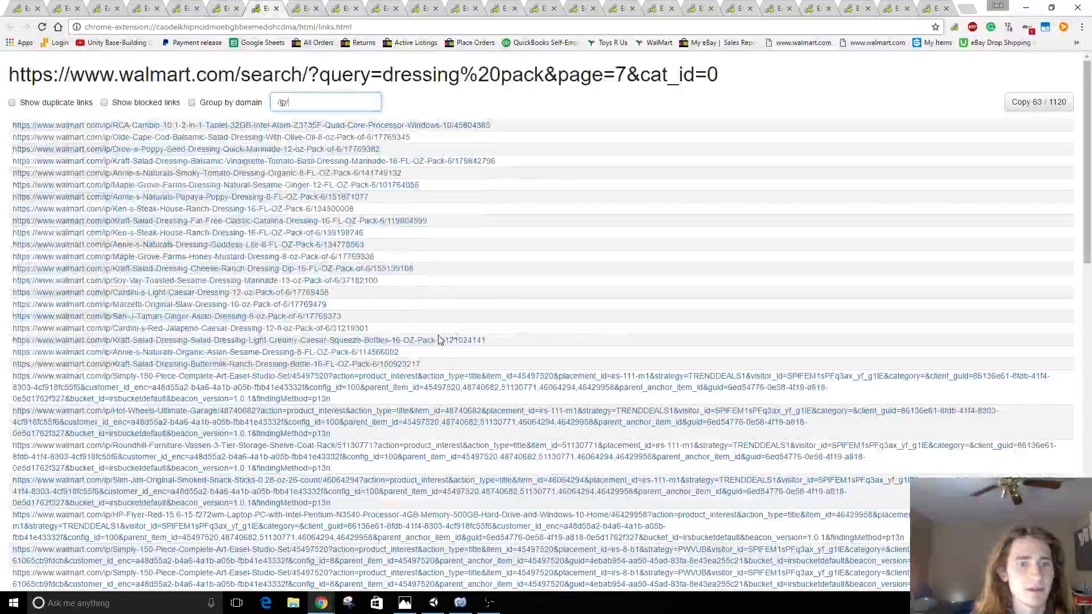
left_click(326, 102)
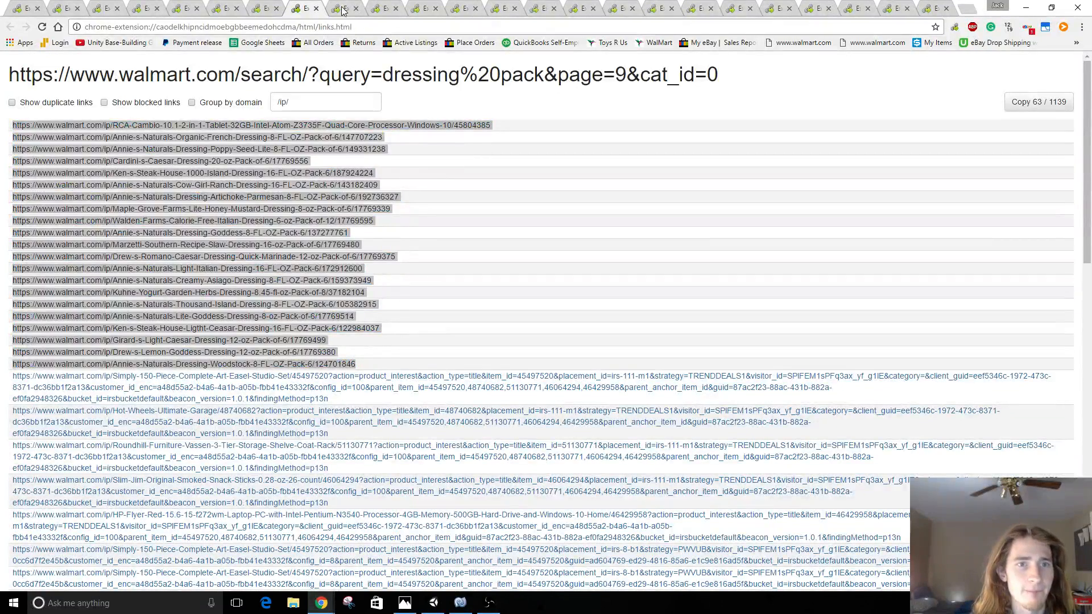
left_click(345, 7)
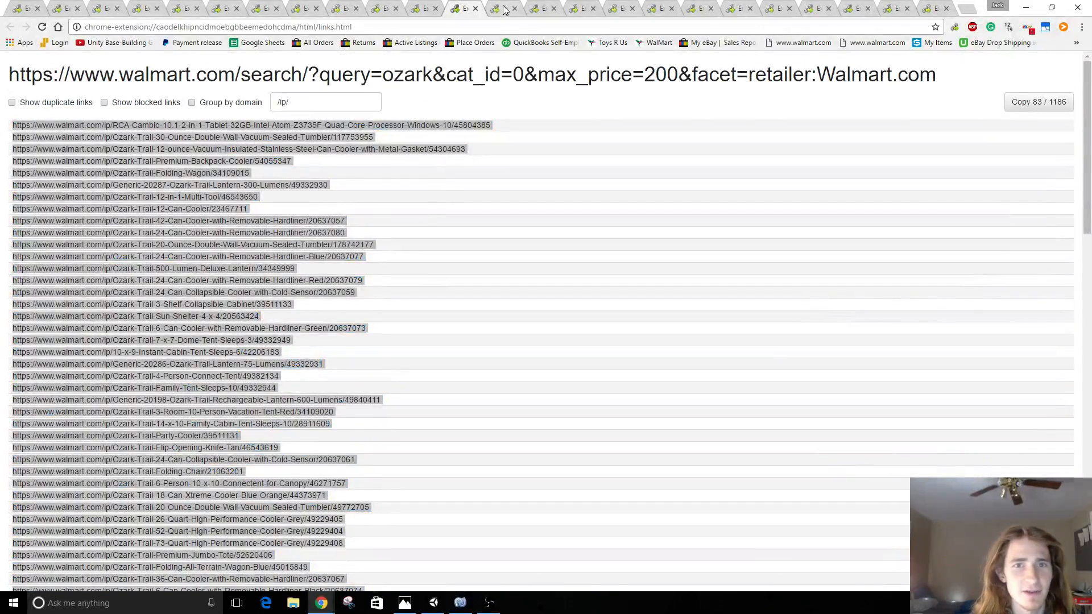
scroll("down", 3)
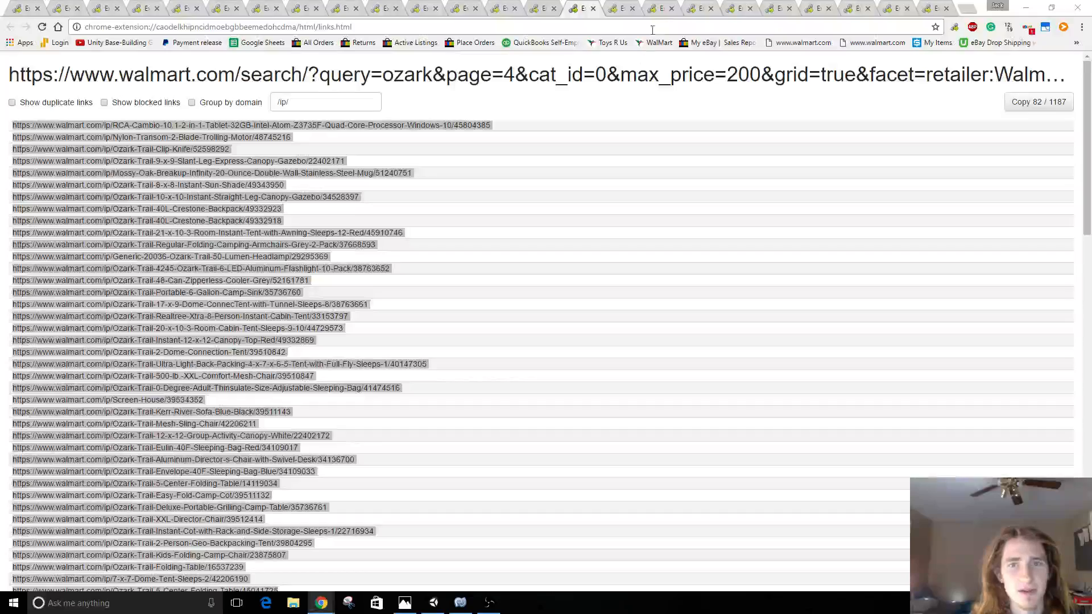
scroll("down", 3)
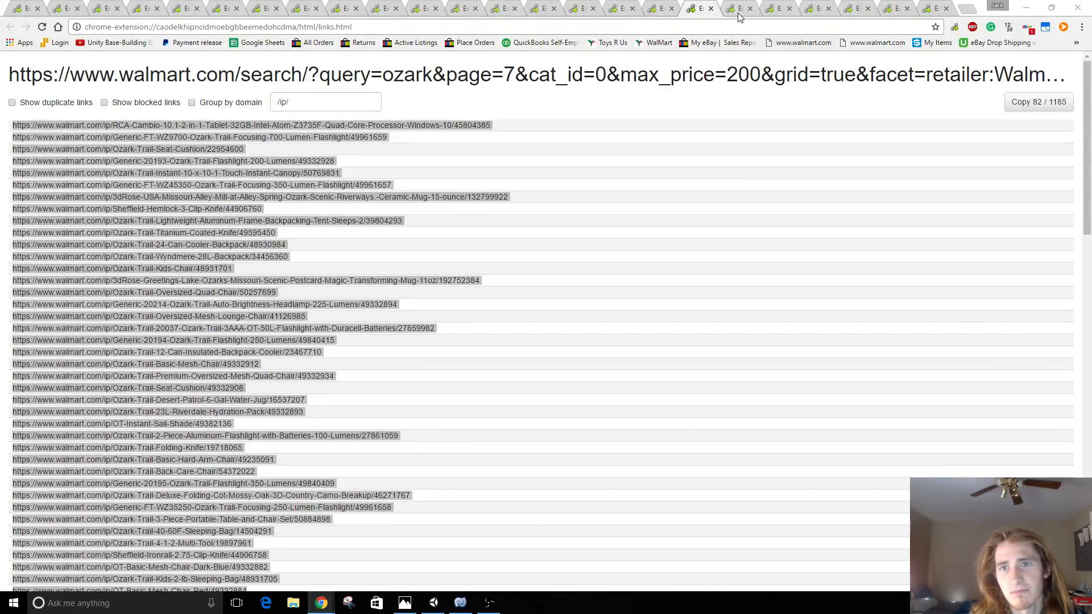
left_click(738, 9)
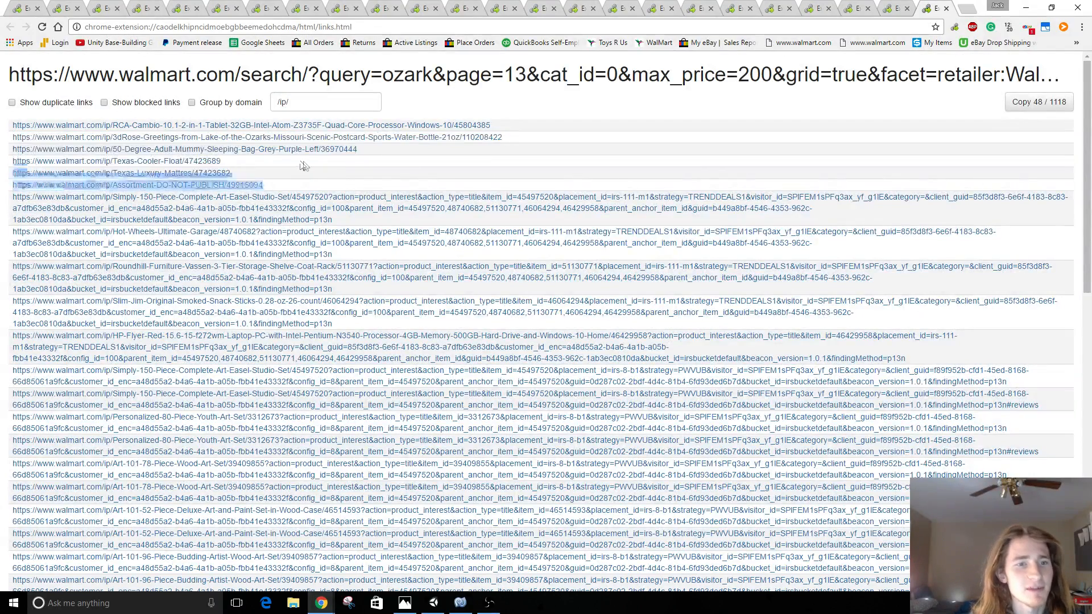
Open the 'Assortment DO NOT PUBLISH' Ozark Trail backpack product page and look through it.
left_click(137, 184)
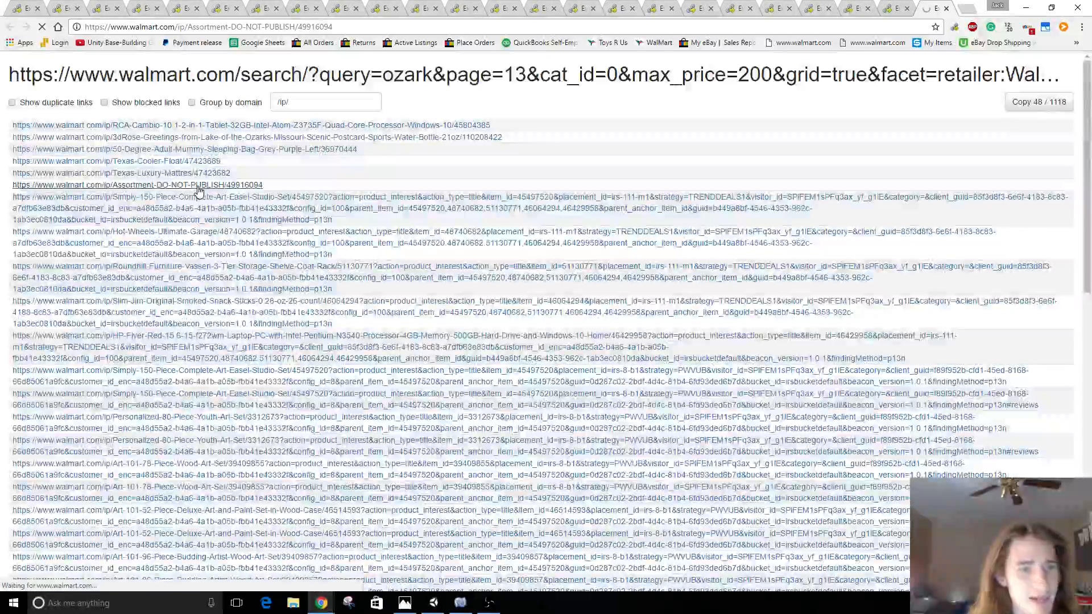
left_click(137, 184)
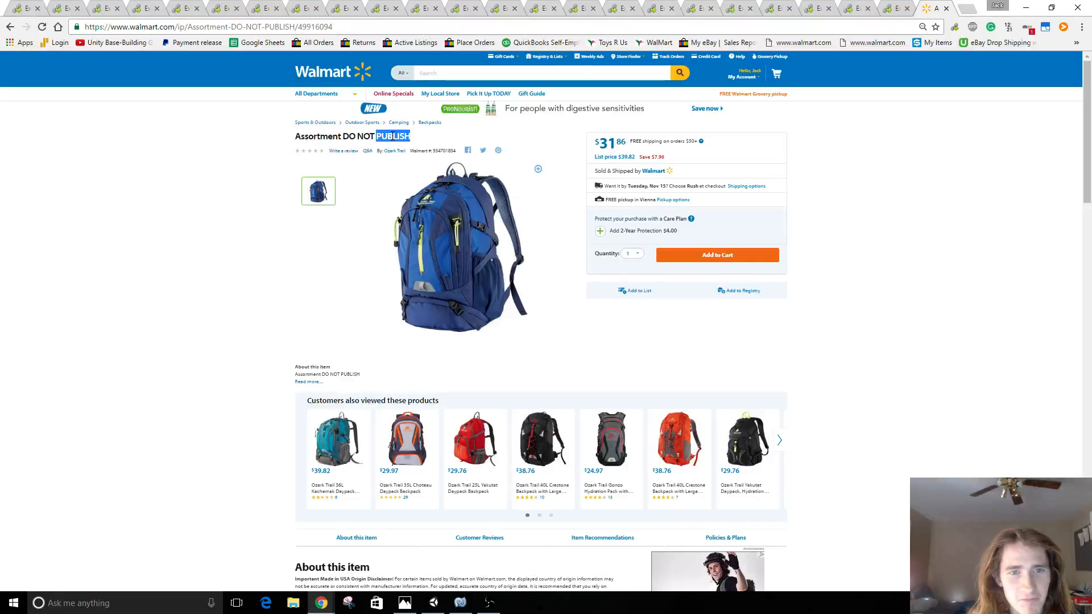
scroll("down", 3)
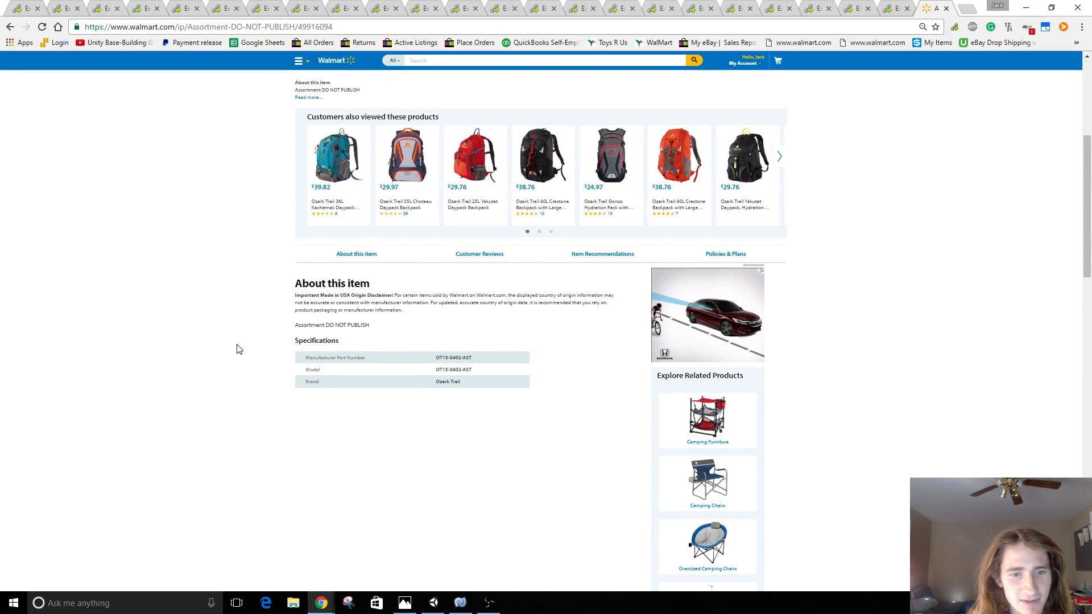
scroll("up", 3)
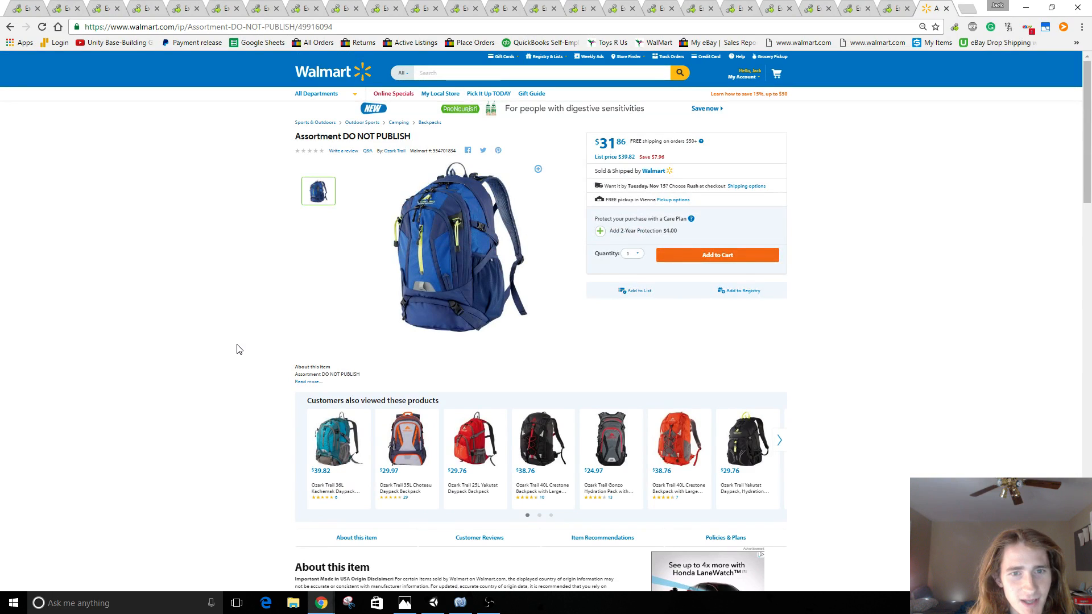
mouse_move(385, 210)
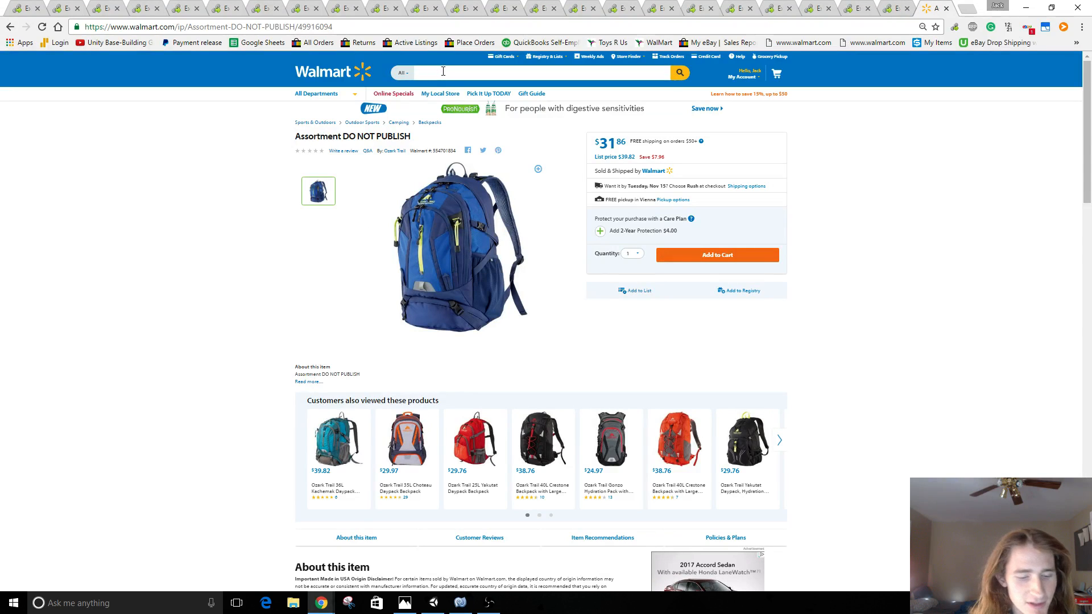
Search Walmart for 'ebay' and look over the roughly 2,947 results.
type("ebay")
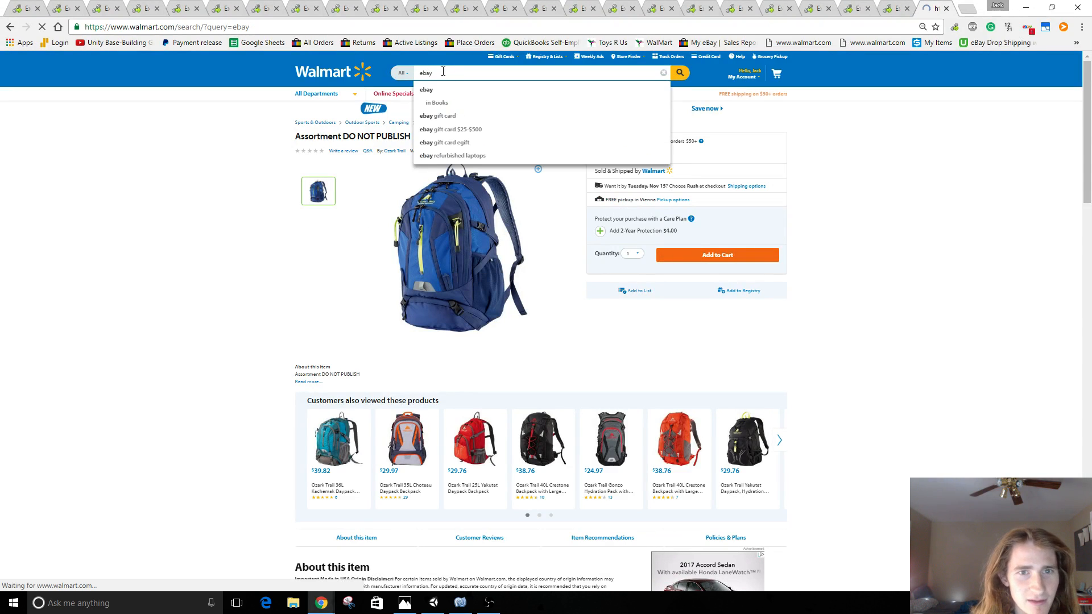
left_click(677, 73)
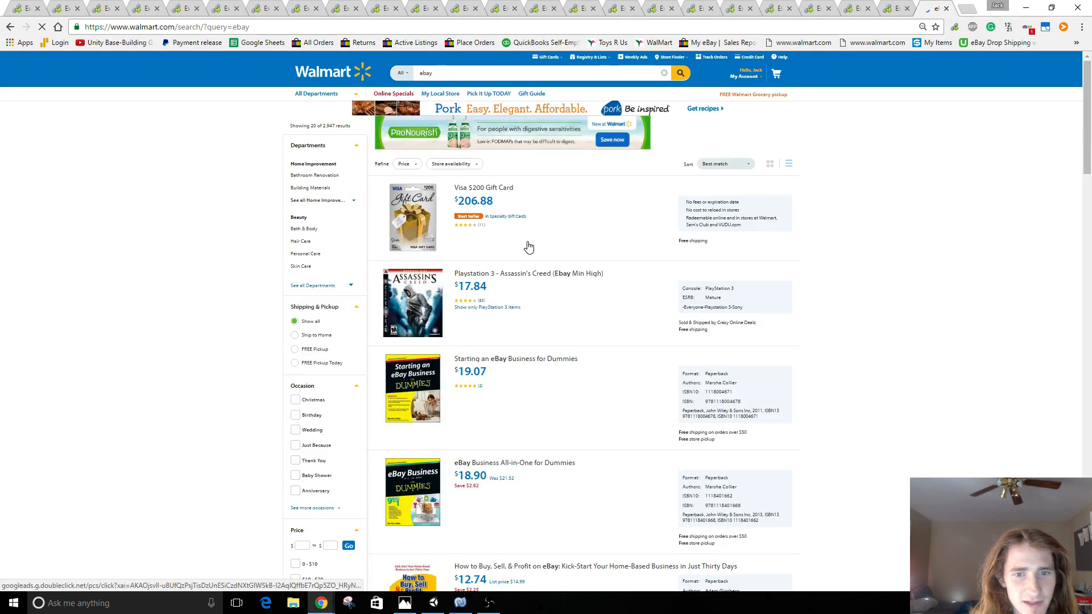
scroll("down", 3)
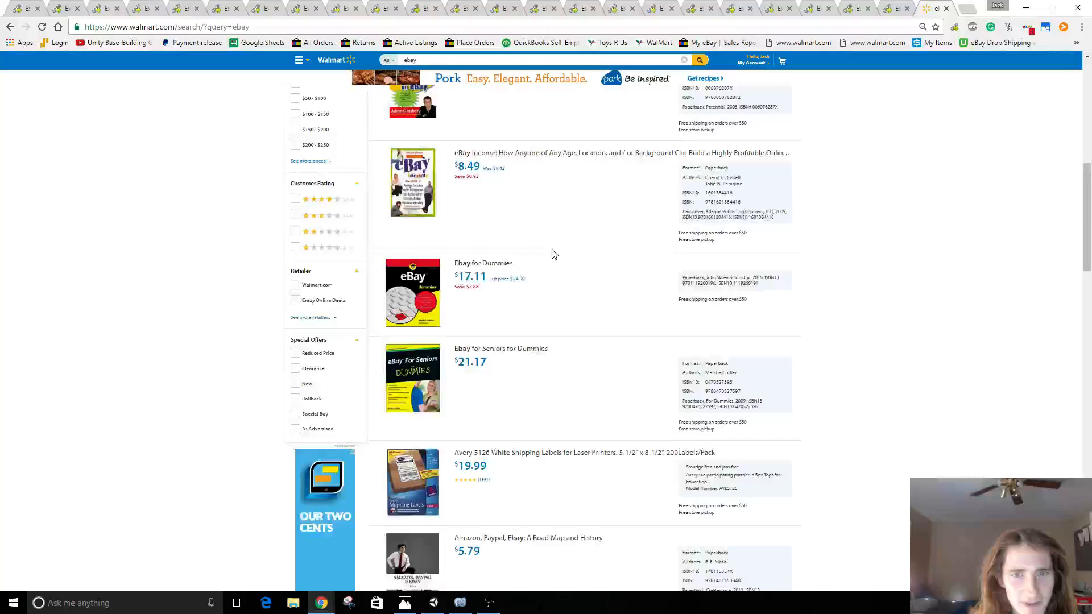
scroll("down", 3)
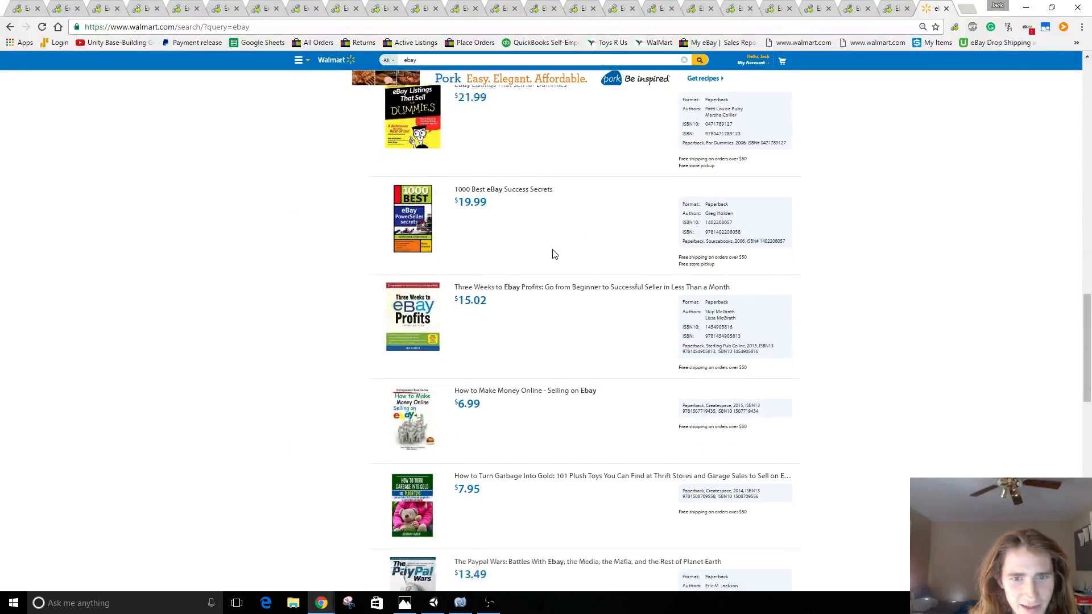
scroll("up", 3)
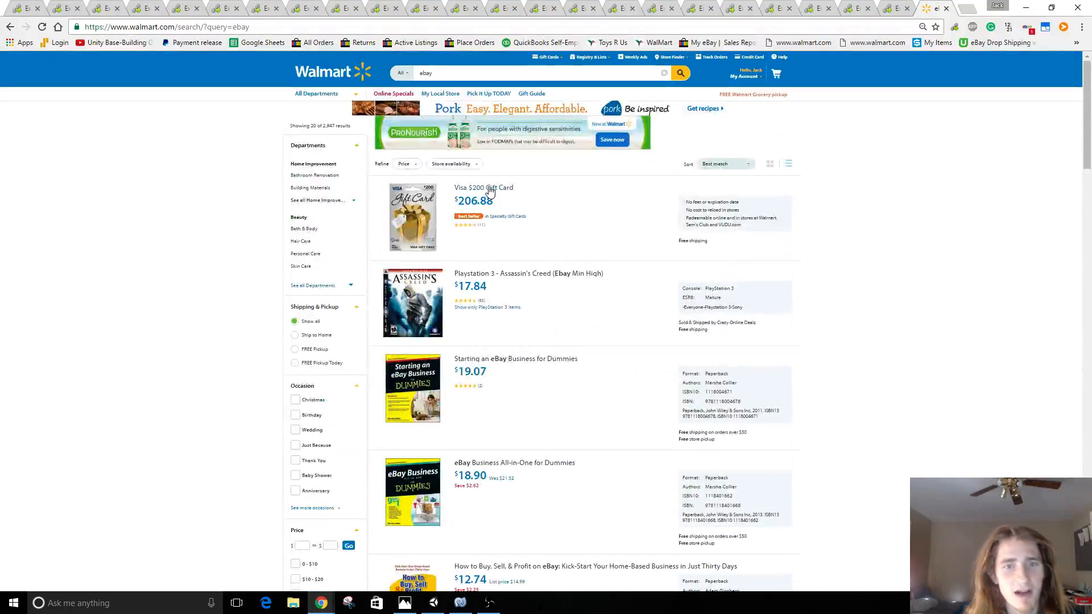
mouse_move(494, 204)
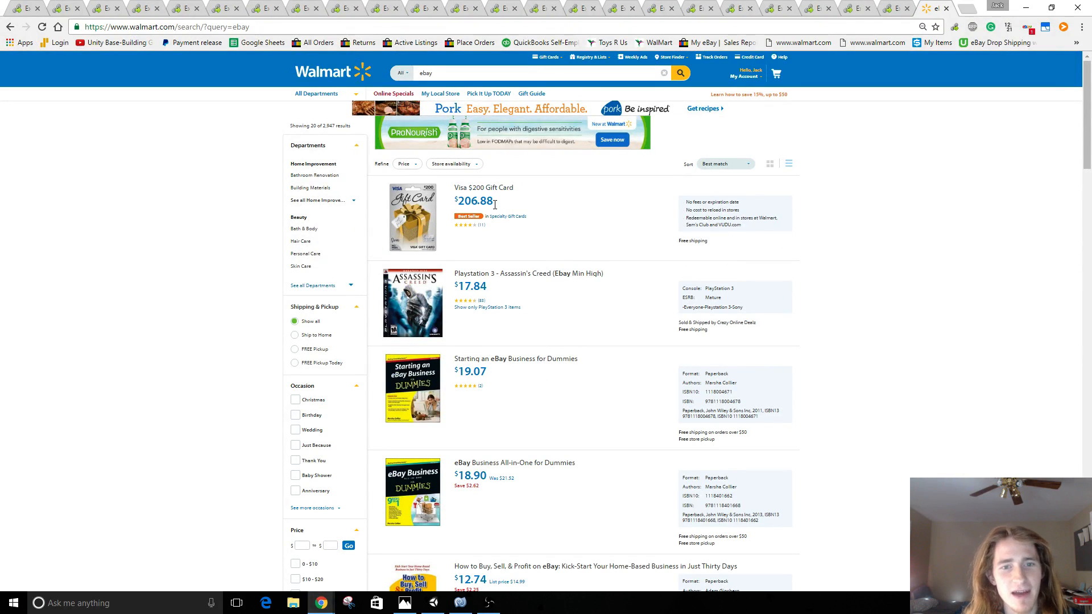
mouse_move(602, 232)
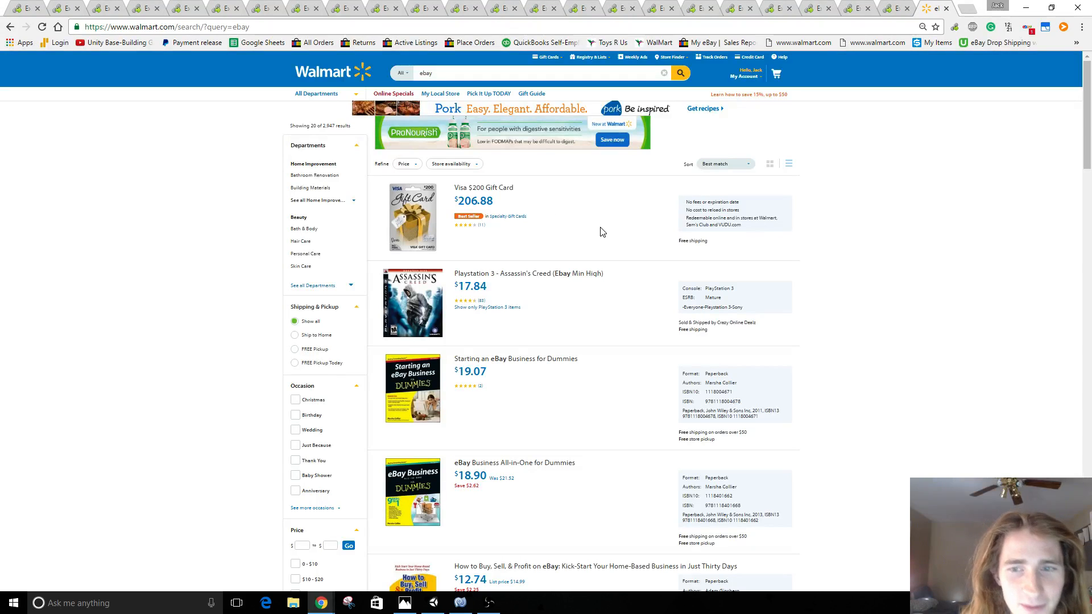
mouse_move(616, 270)
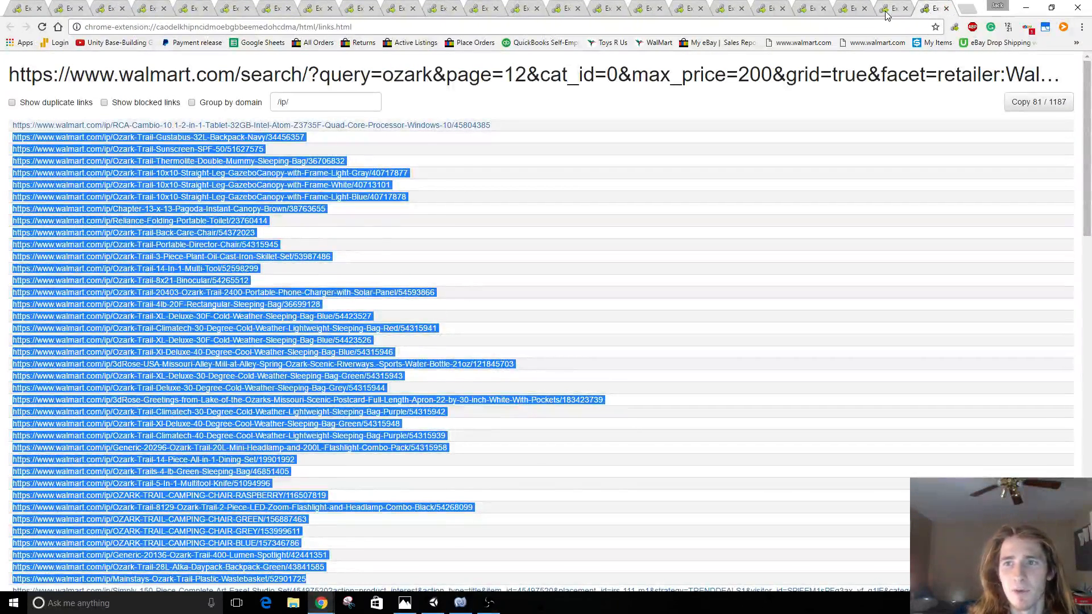
Close four already-copied Link Grabber link pages from the tab strip.
left_click(811, 7)
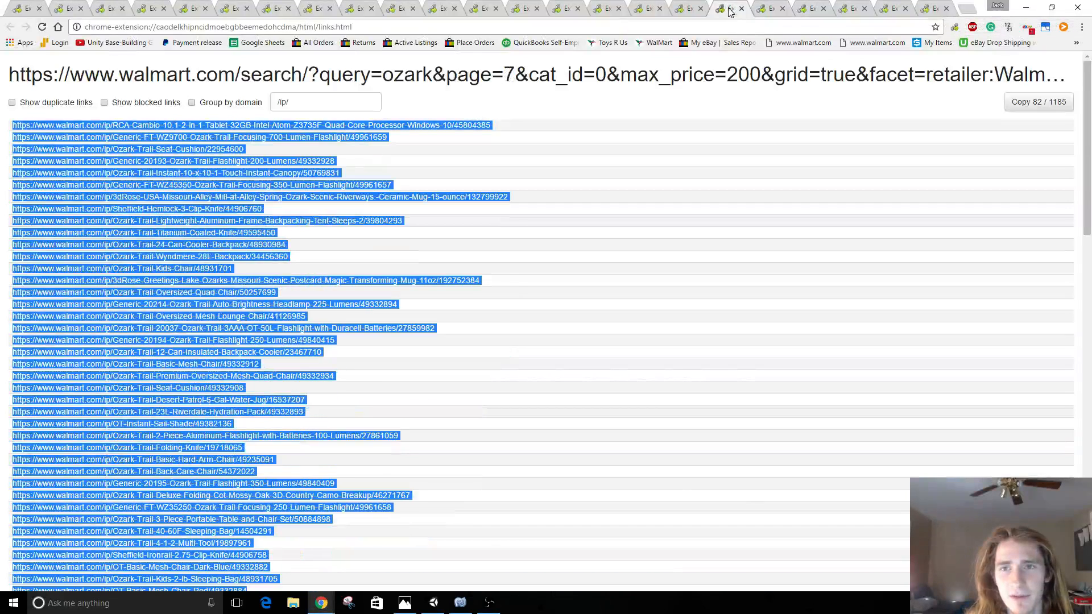
left_click(651, 7)
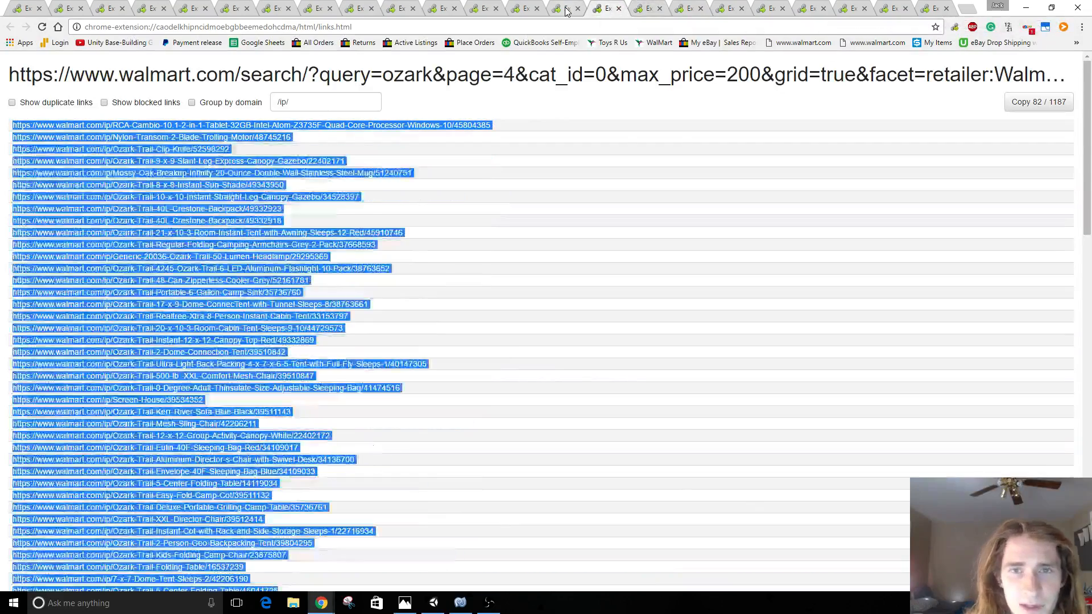
left_click(524, 8)
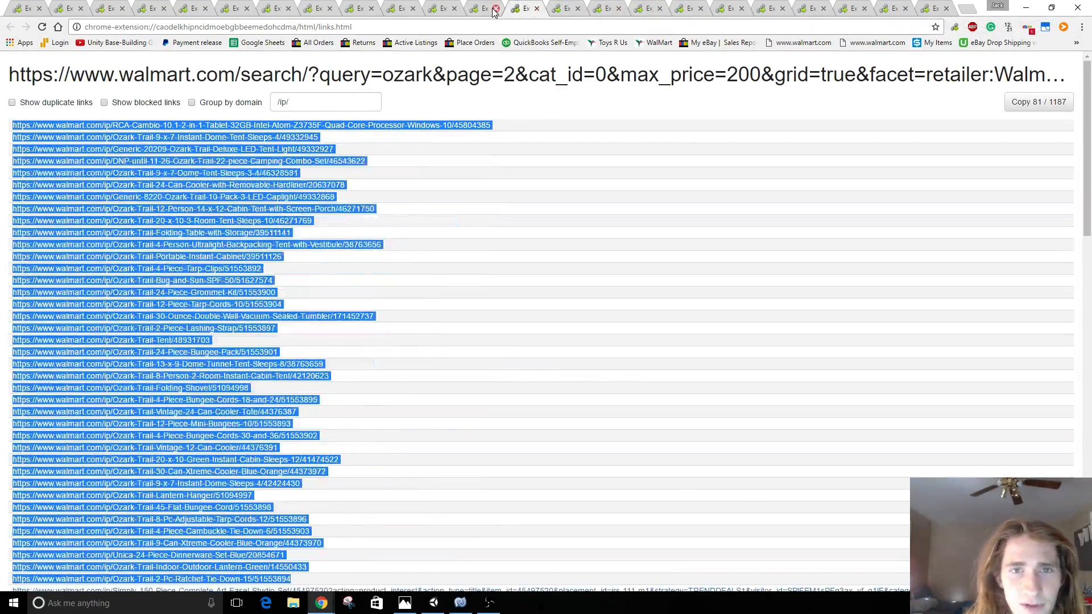
left_click(483, 7)
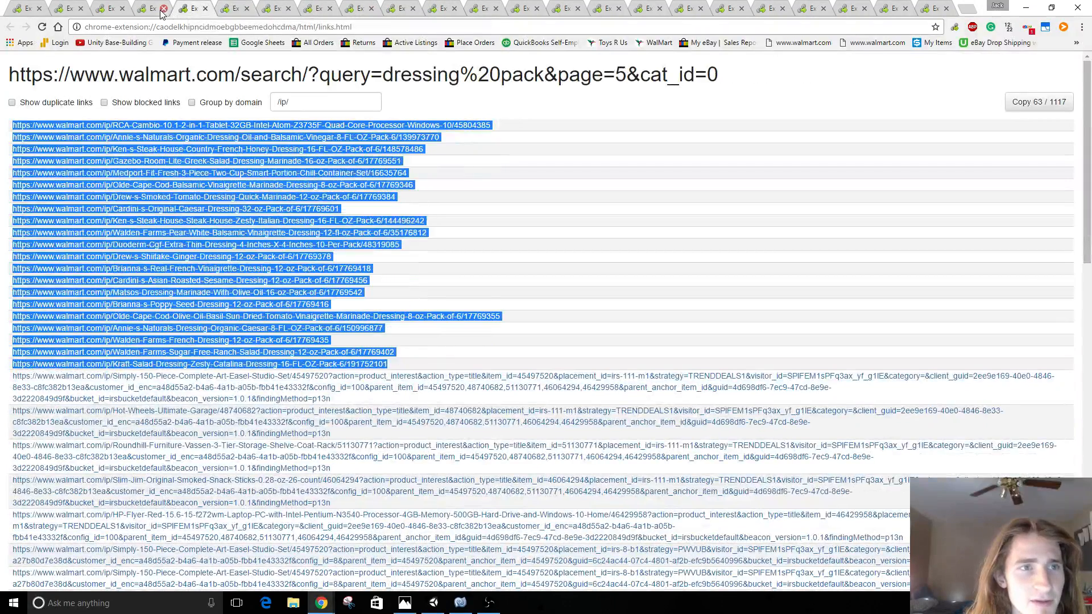
Close the dressing pack page 5 and ozark page 3 link pages.
left_click(165, 7)
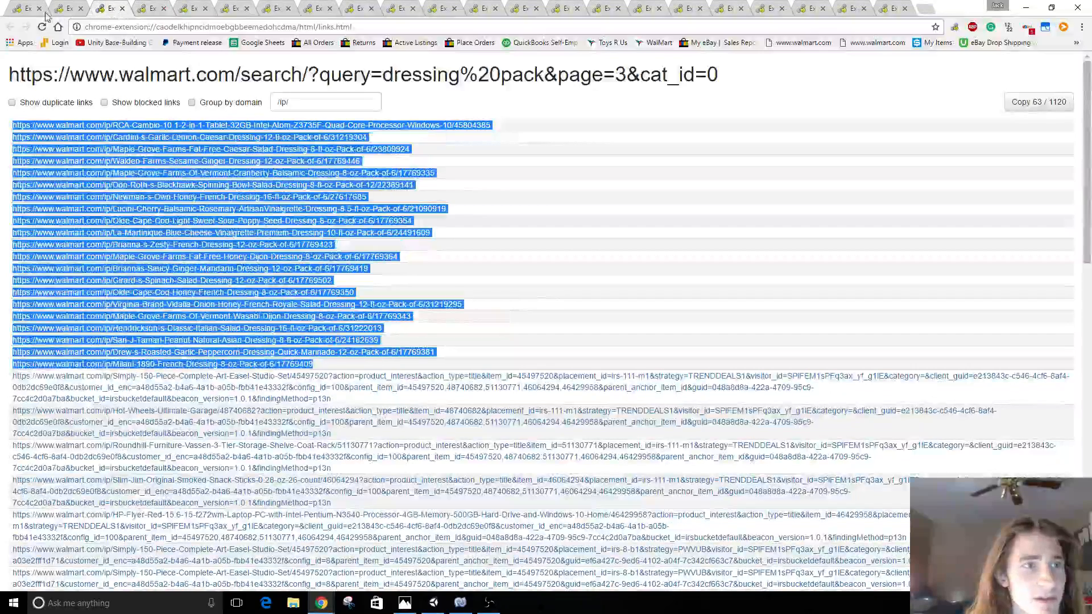
left_click(603, 247)
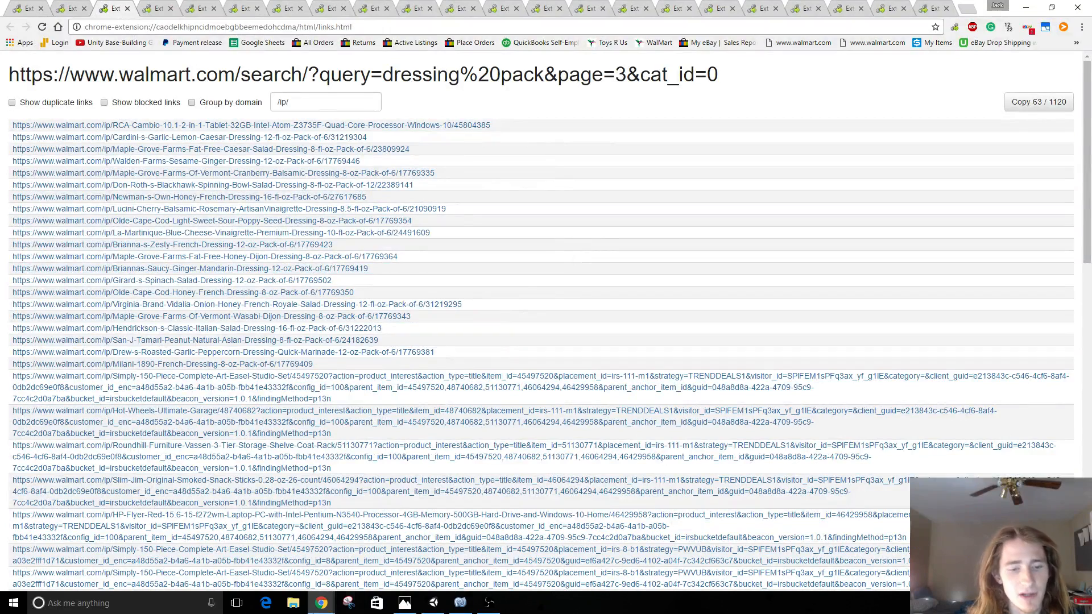
mouse_move(669, 298)
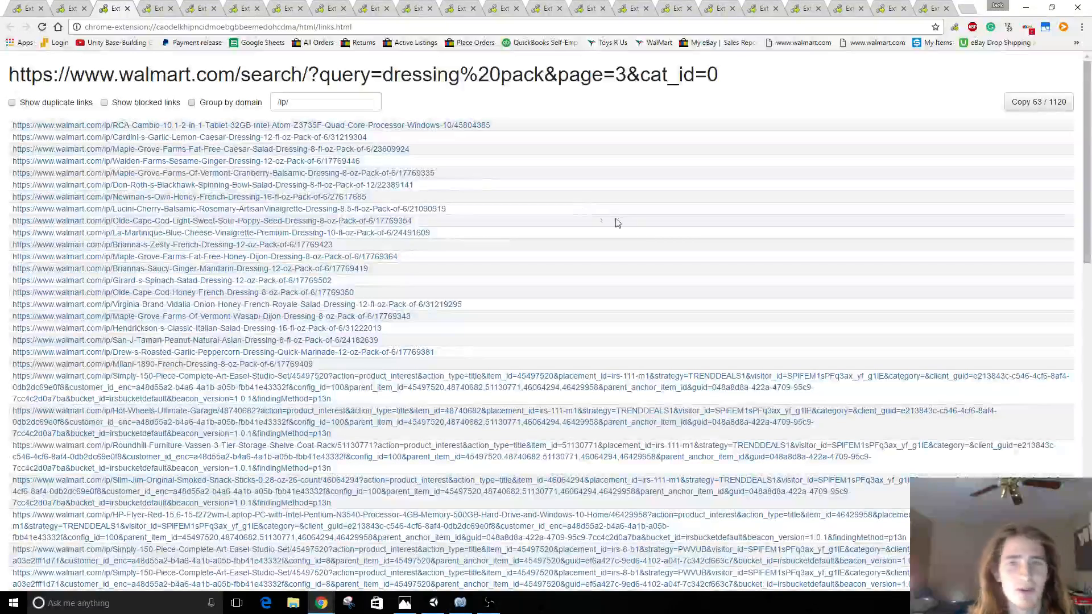
mouse_move(630, 226)
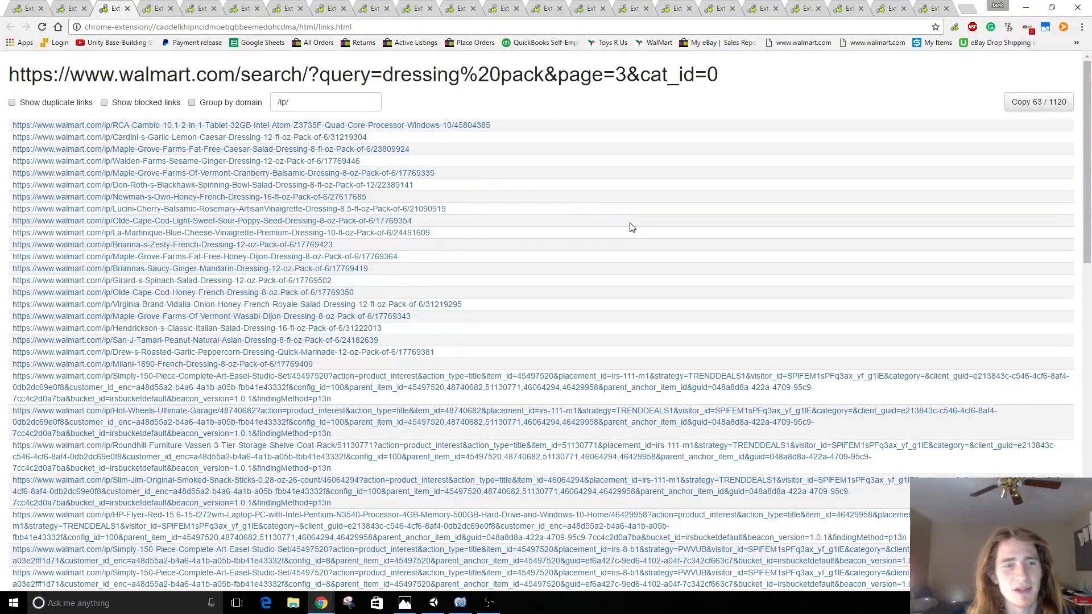
mouse_move(483, 99)
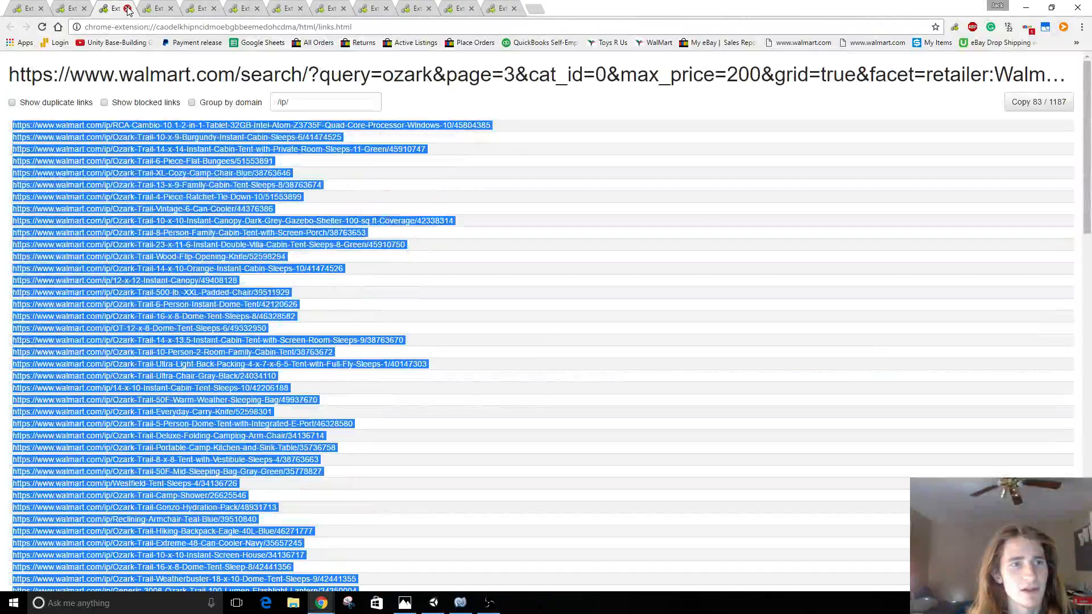
left_click(128, 8)
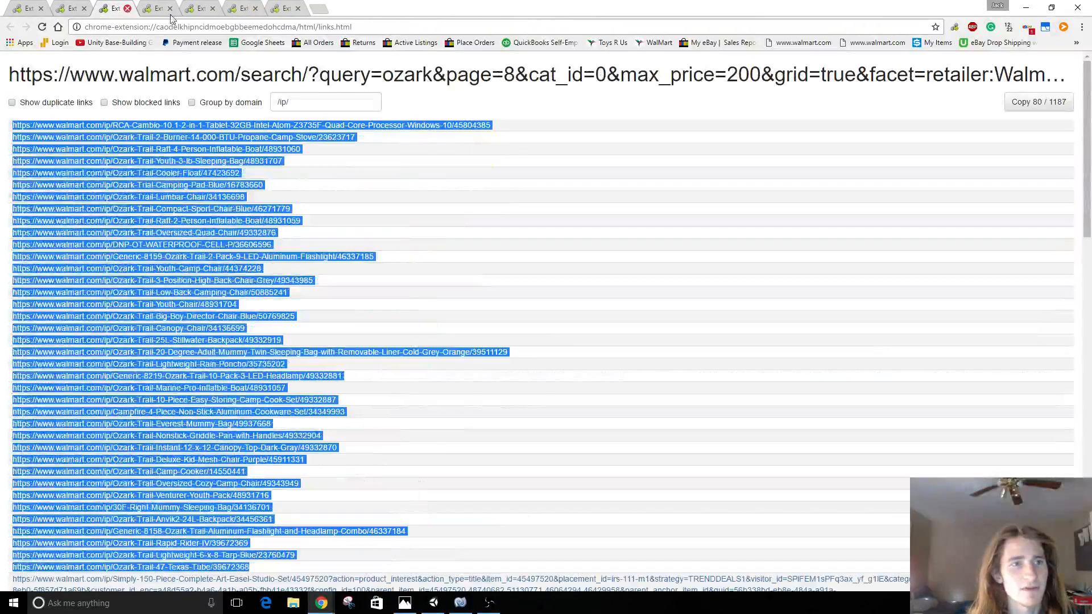